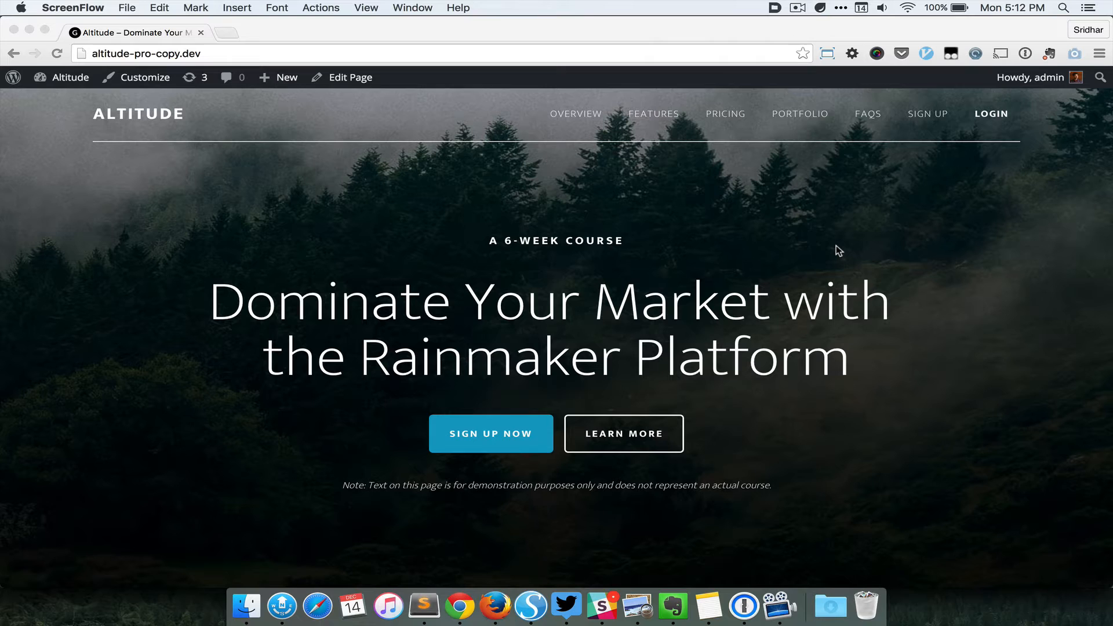
{"action": "mouse_move", "coordinate": [793, 235]}
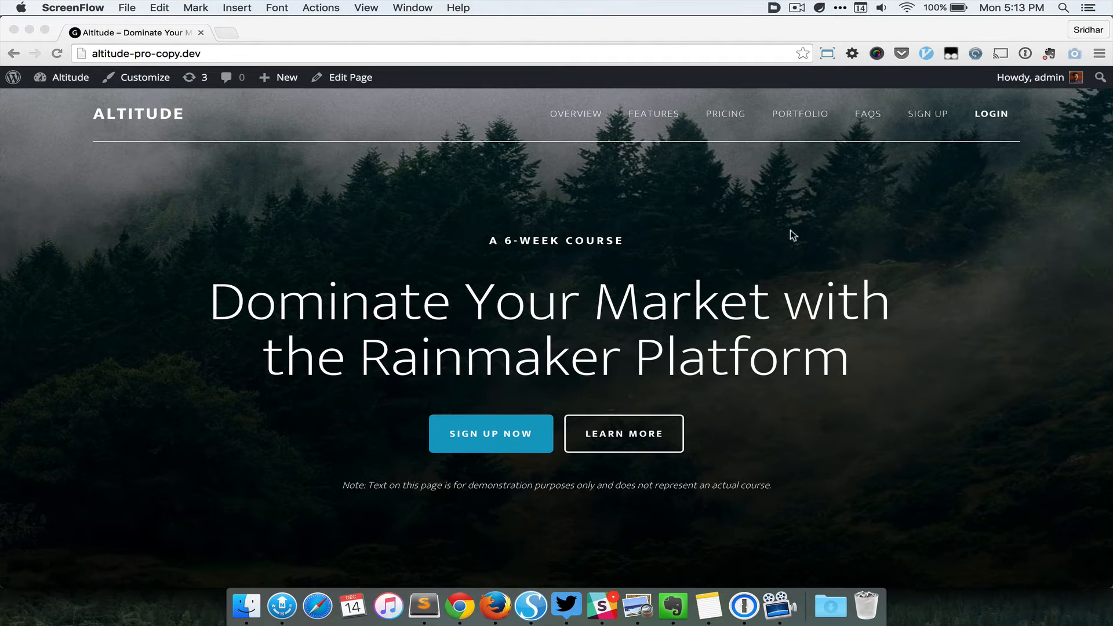
- Review the current page by scrolling, then go to the admin Pages list showing all 14 pages
{"action": "scroll", "scroll_direction": "down", "scroll_amount": 3}
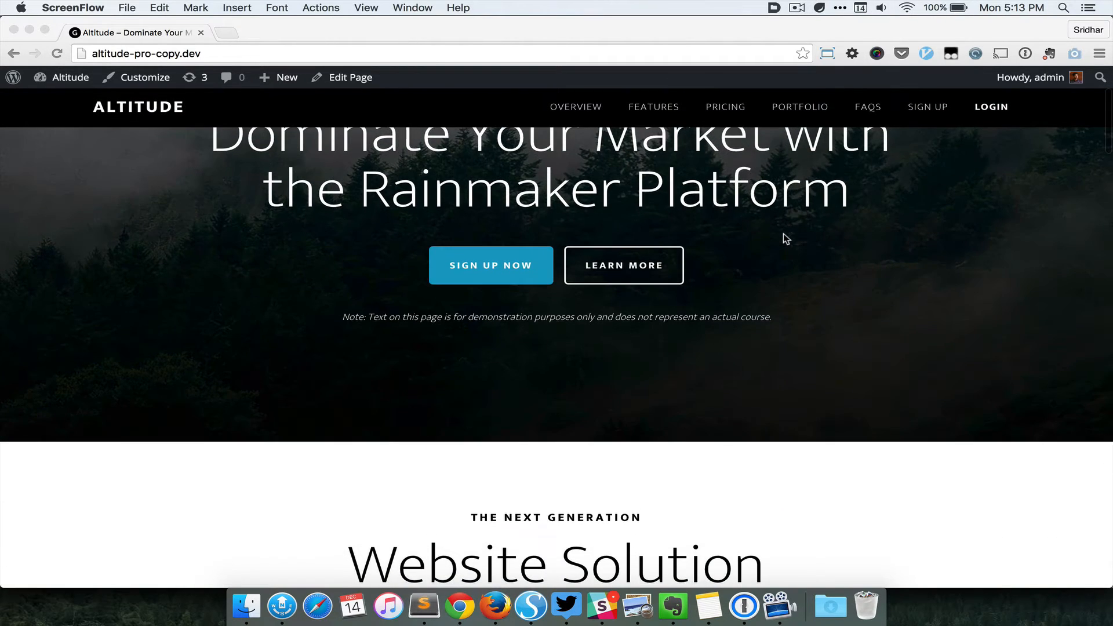
{"action": "scroll", "scroll_direction": "down", "scroll_amount": 3}
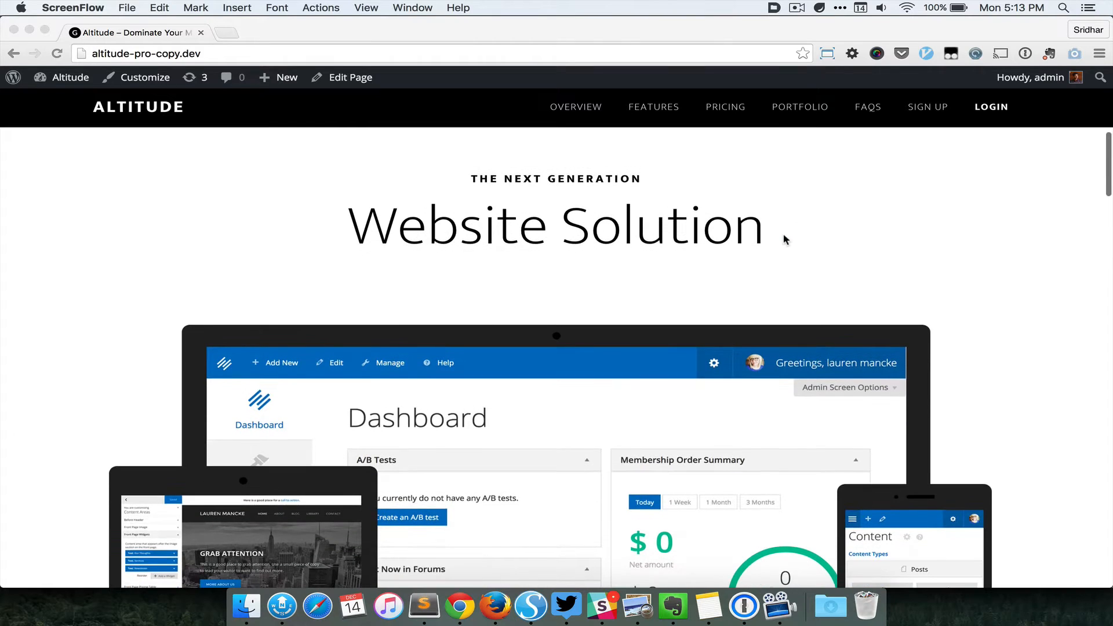
{"action": "scroll", "scroll_direction": "down", "scroll_amount": 3}
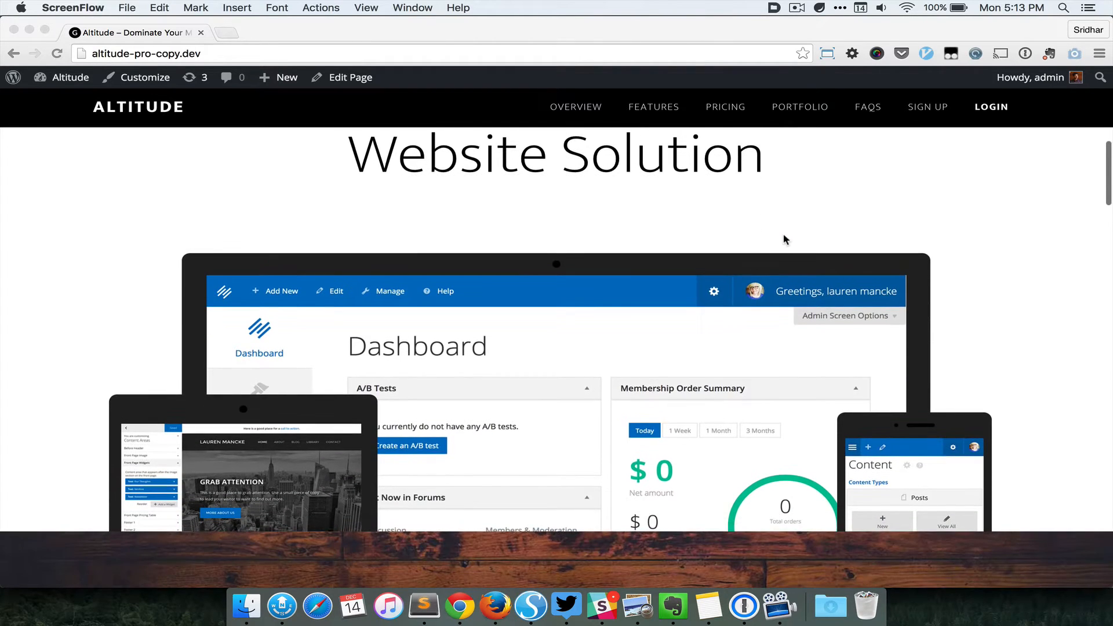
{"action": "scroll", "scroll_direction": "down", "scroll_amount": 3}
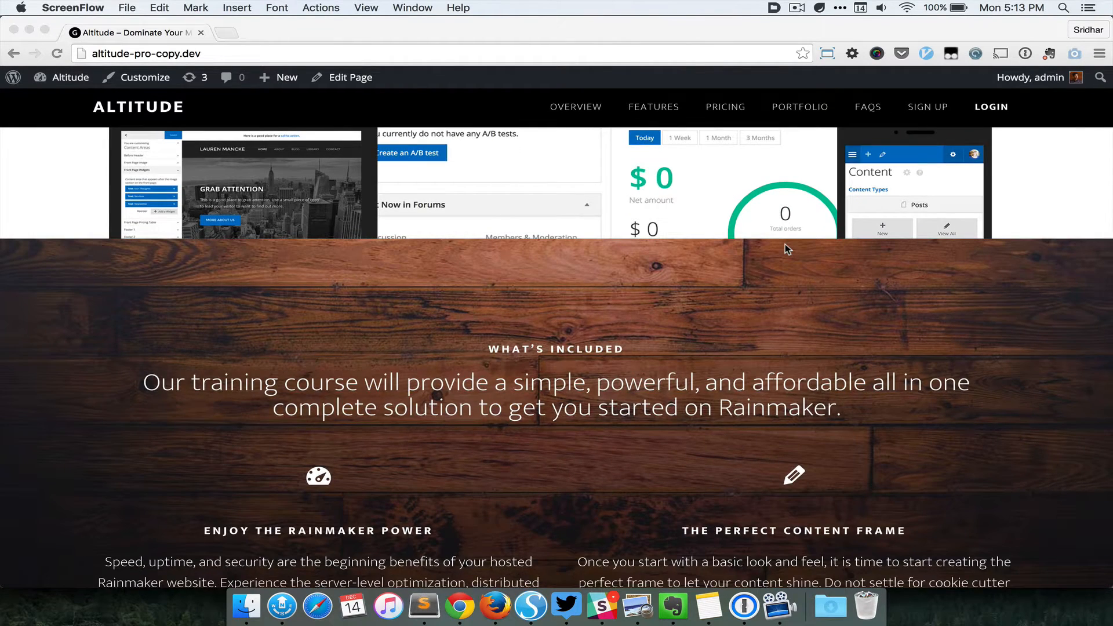
{"action": "scroll", "scroll_direction": "down", "scroll_amount": 3}
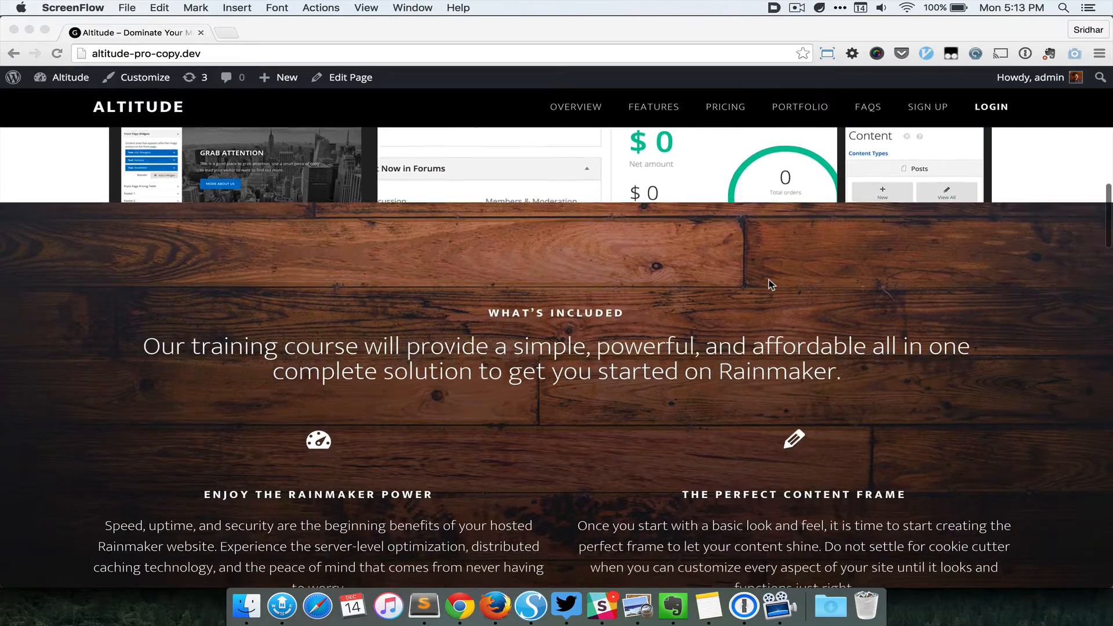
{"action": "scroll", "scroll_direction": "down", "scroll_amount": 3}
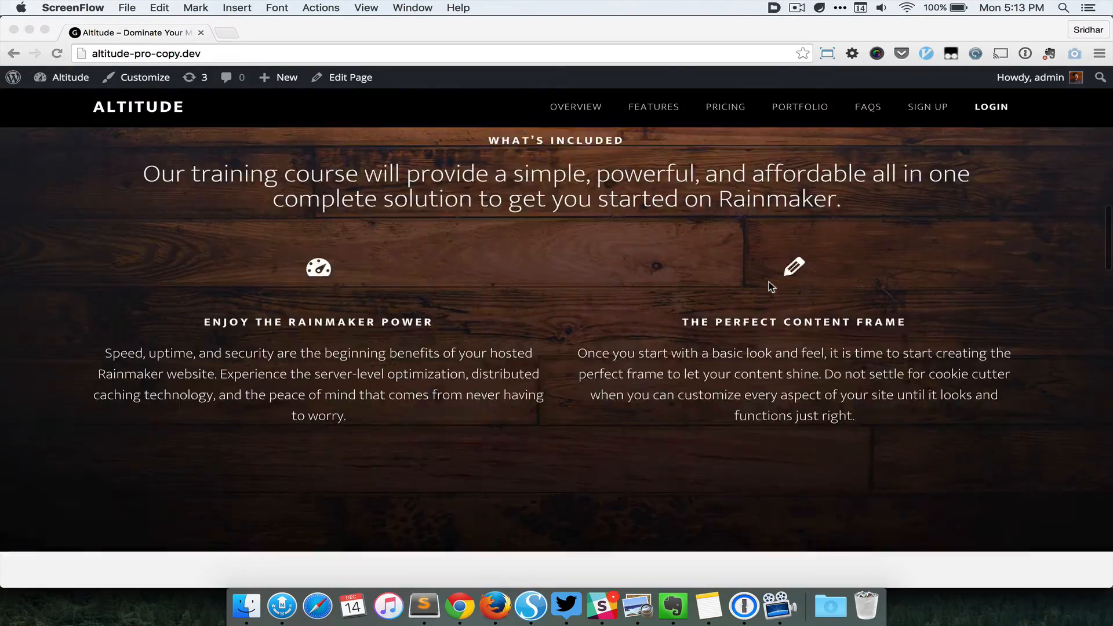
{"action": "scroll", "scroll_direction": "down", "scroll_amount": 3}
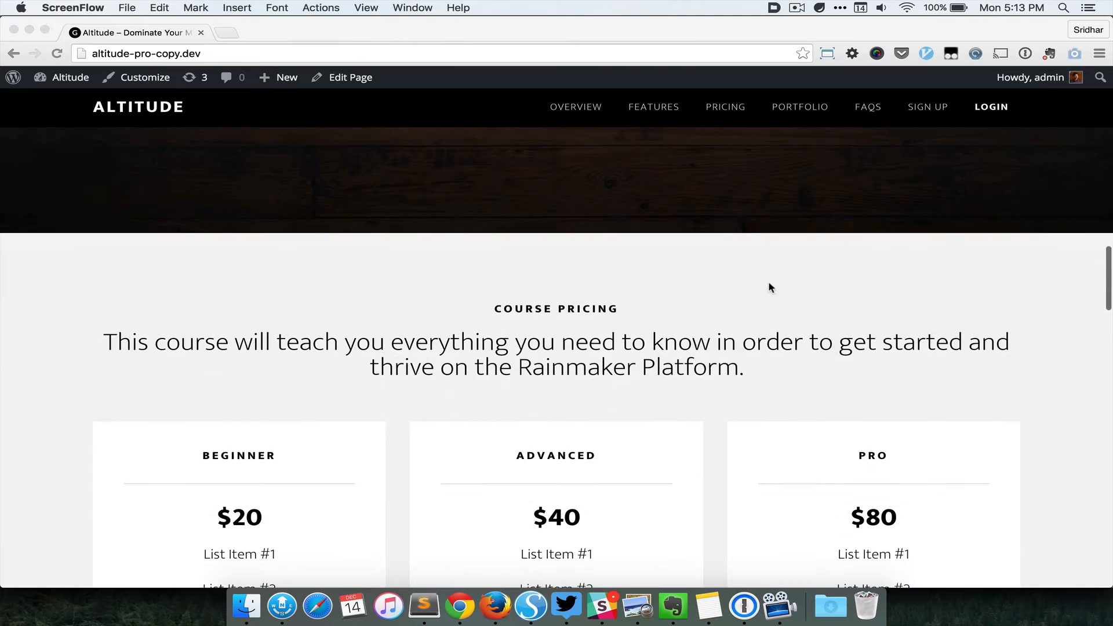
{"action": "scroll", "scroll_direction": "down", "scroll_amount": 3}
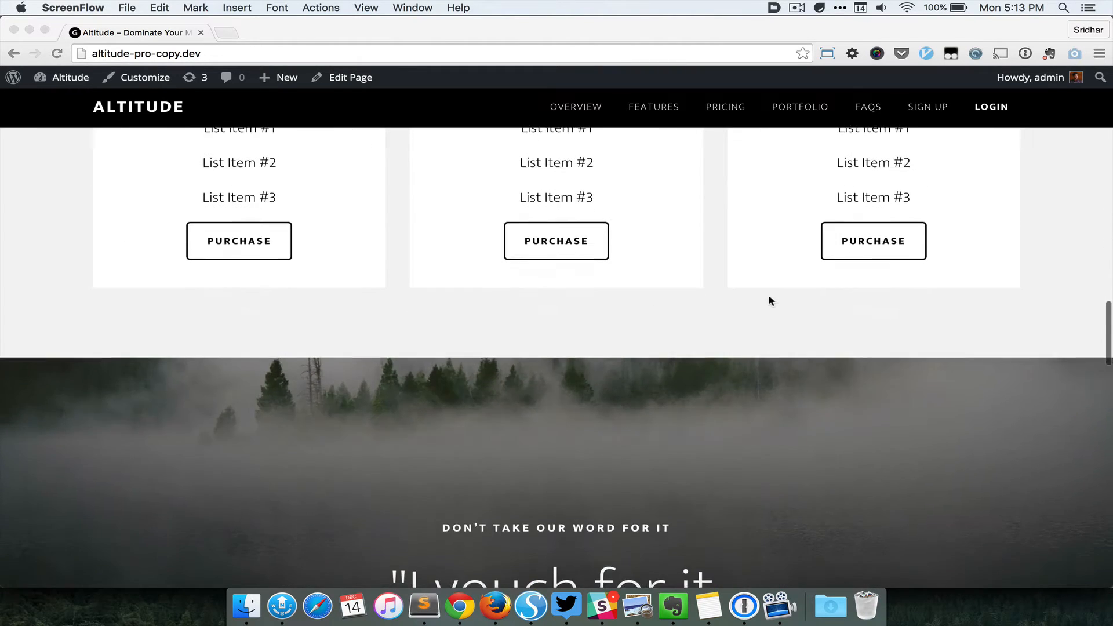
{"action": "scroll", "scroll_direction": "down", "scroll_amount": 3}
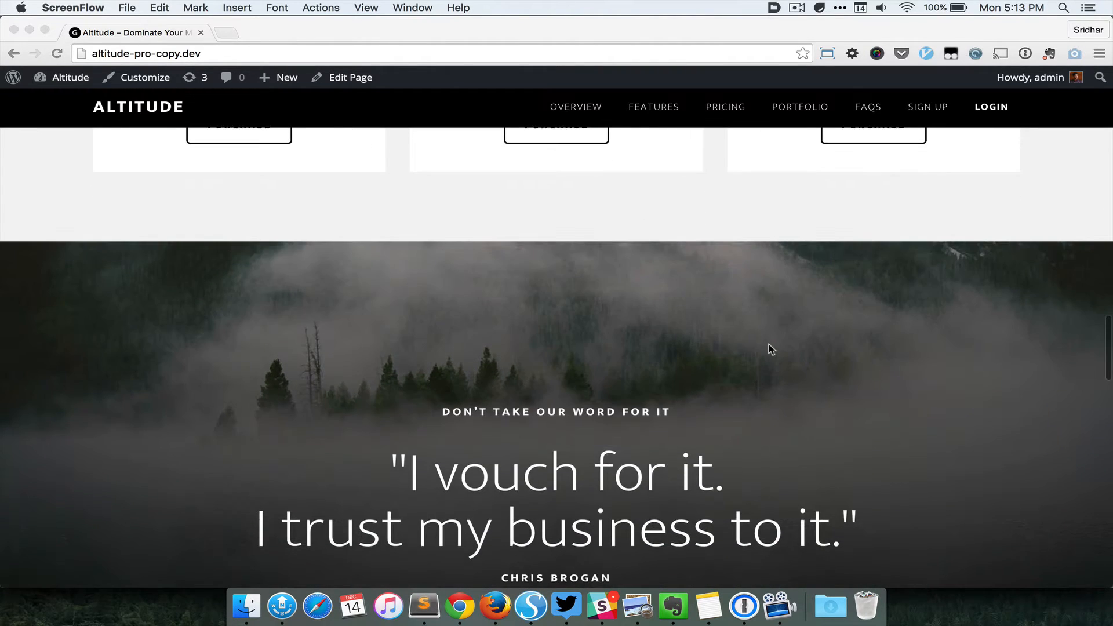
{"action": "scroll", "scroll_direction": "down", "scroll_amount": 3}
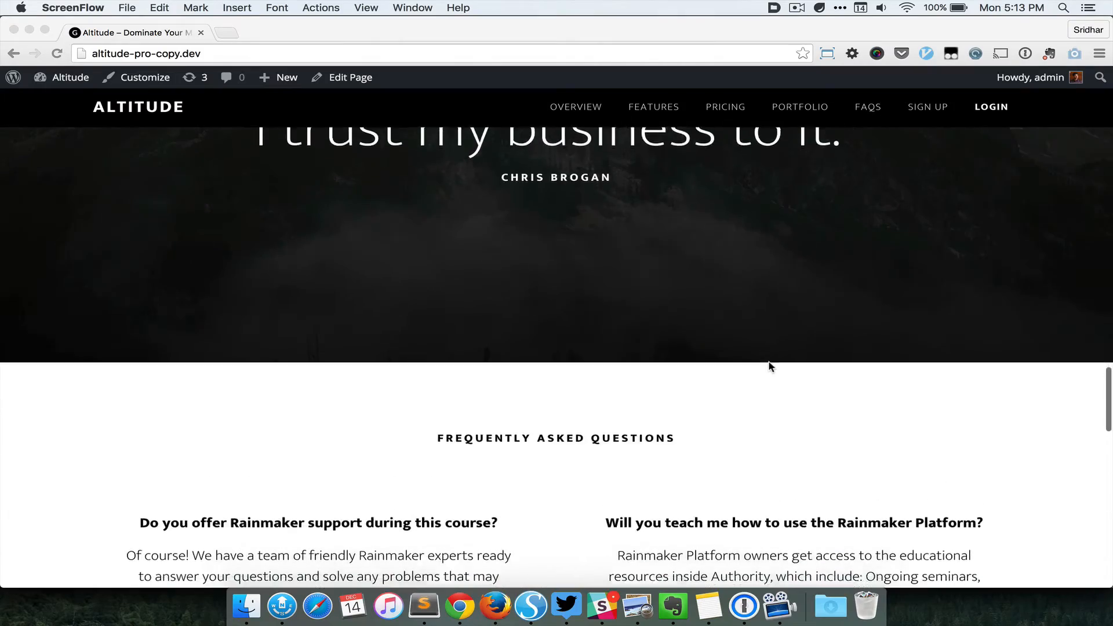
{"action": "scroll", "scroll_direction": "down", "scroll_amount": 3}
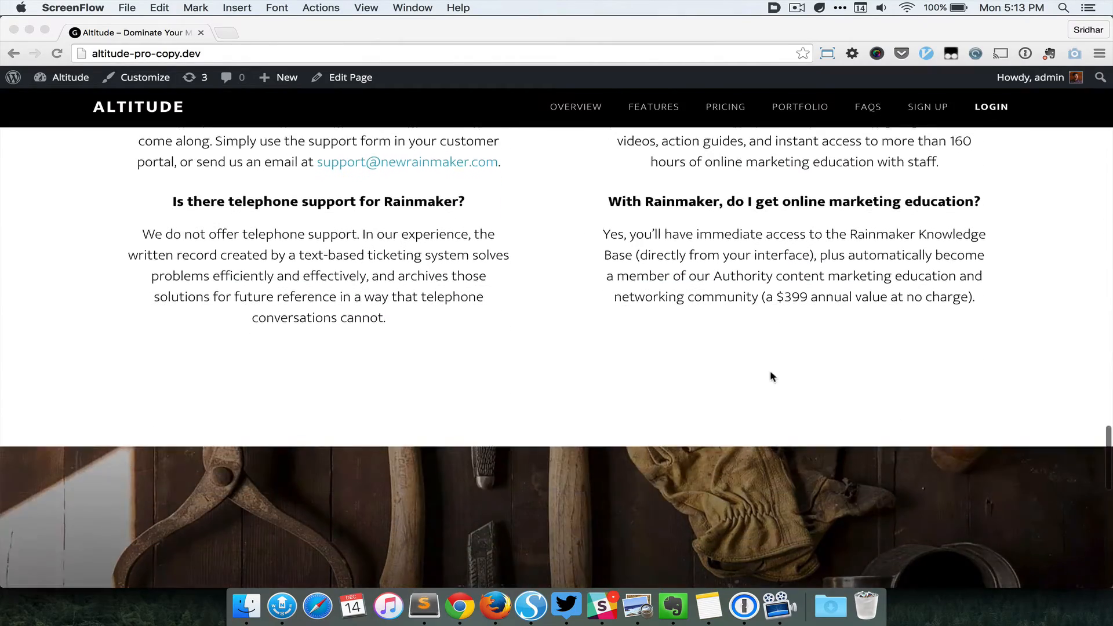
{"action": "scroll", "scroll_direction": "down", "scroll_amount": 3}
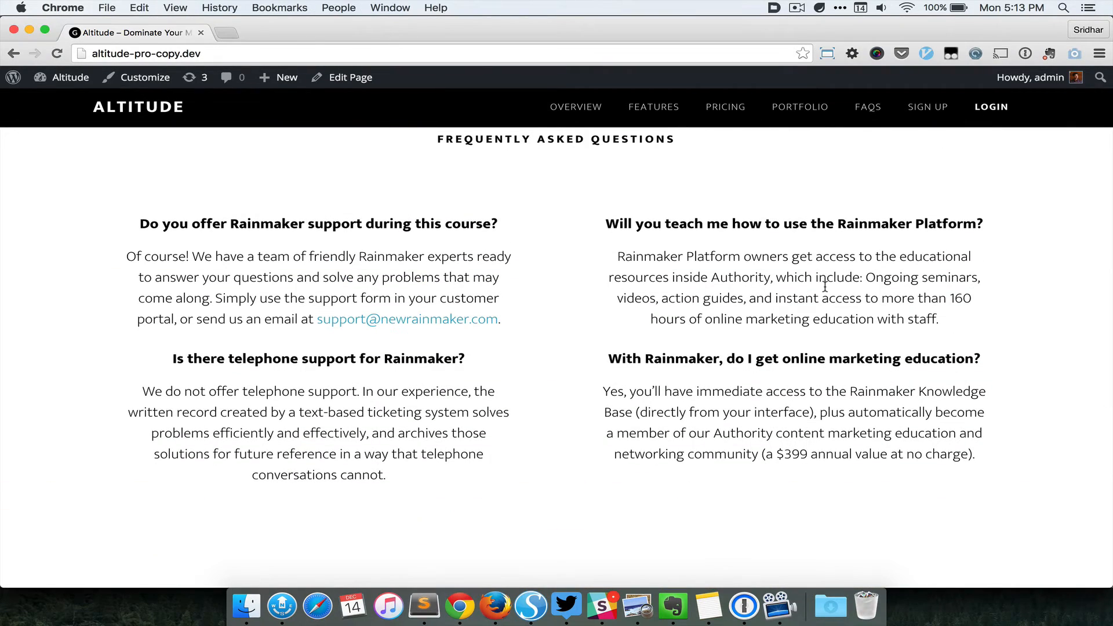
{"action": "scroll", "scroll_direction": "up", "scroll_amount": 3}
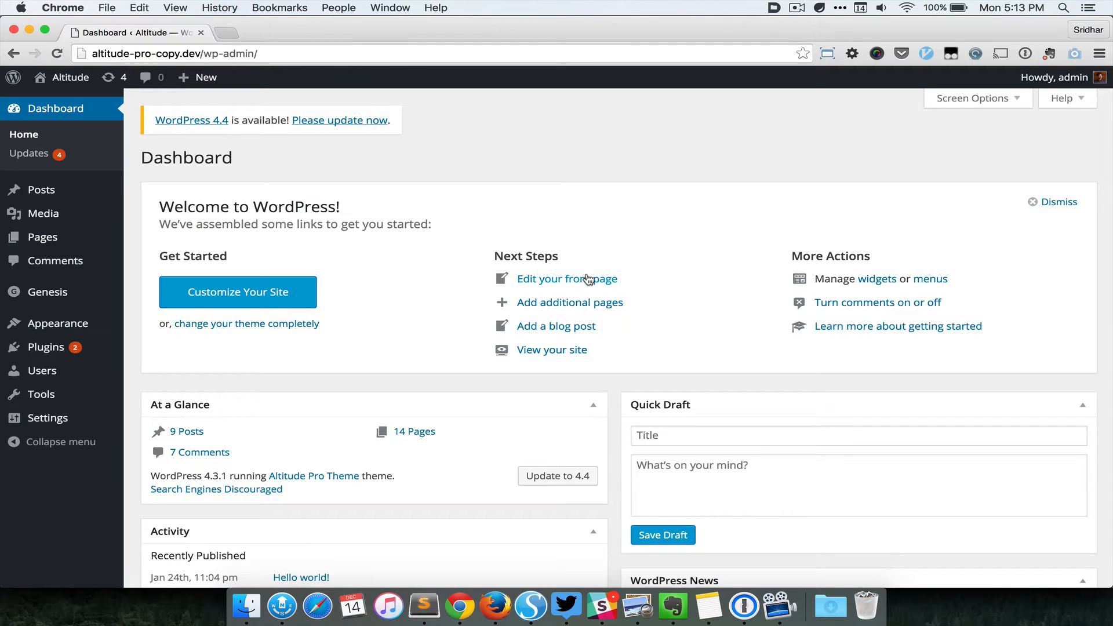
{"action": "mouse_move", "coordinate": [56, 260]}
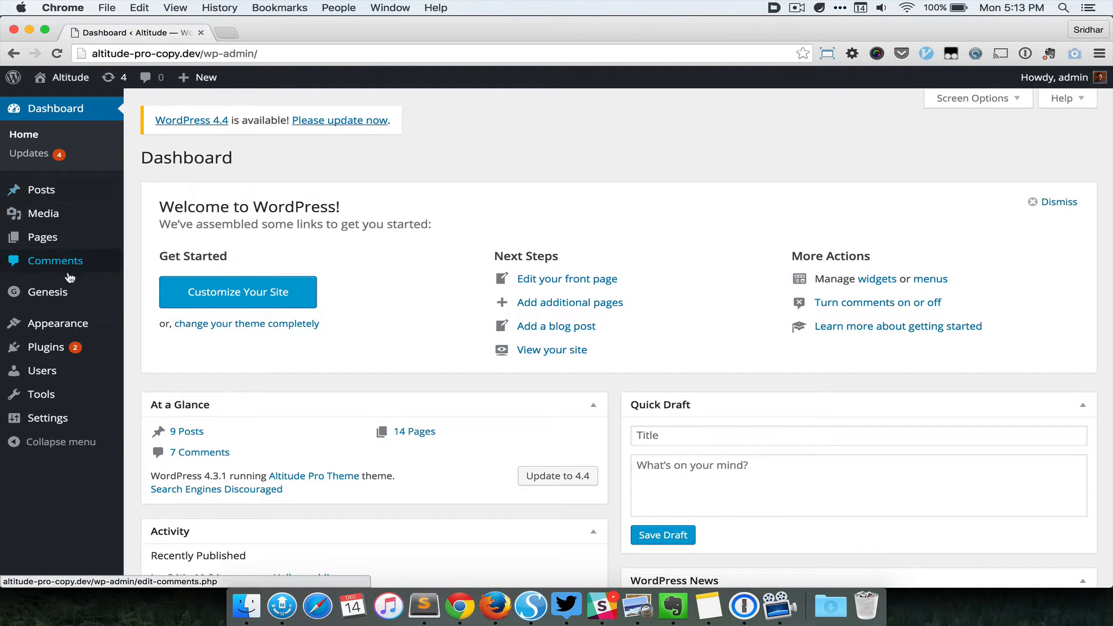
{"action": "left_click", "coordinate": [42, 237]}
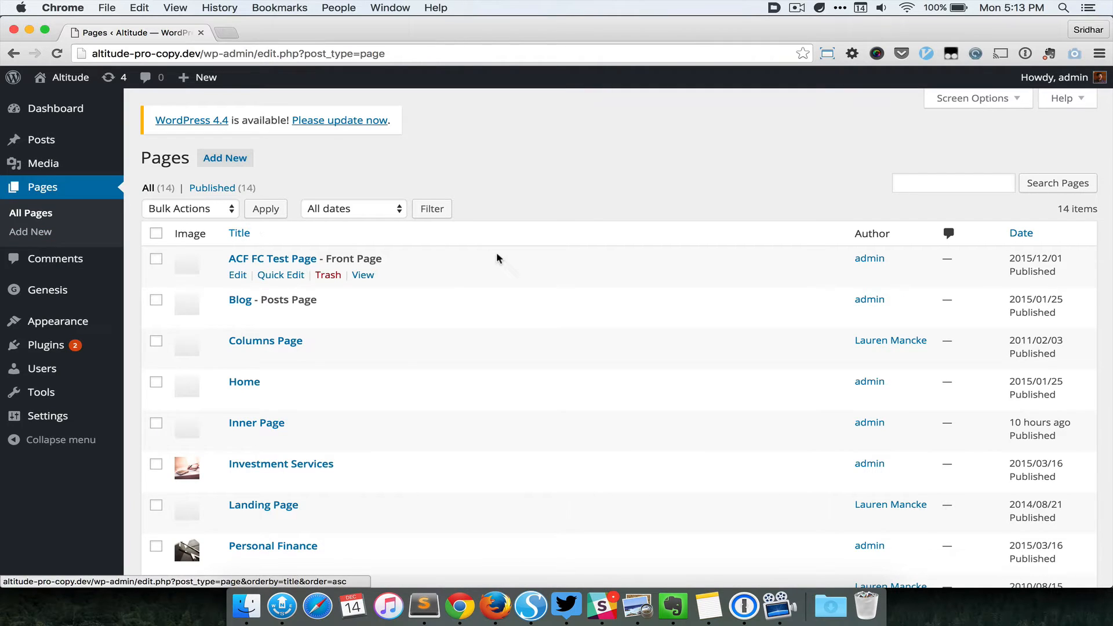
- Edit Inner Page, confirm its Inner page template in Page Attributes, and view it live
{"action": "left_click", "coordinate": [257, 422]}
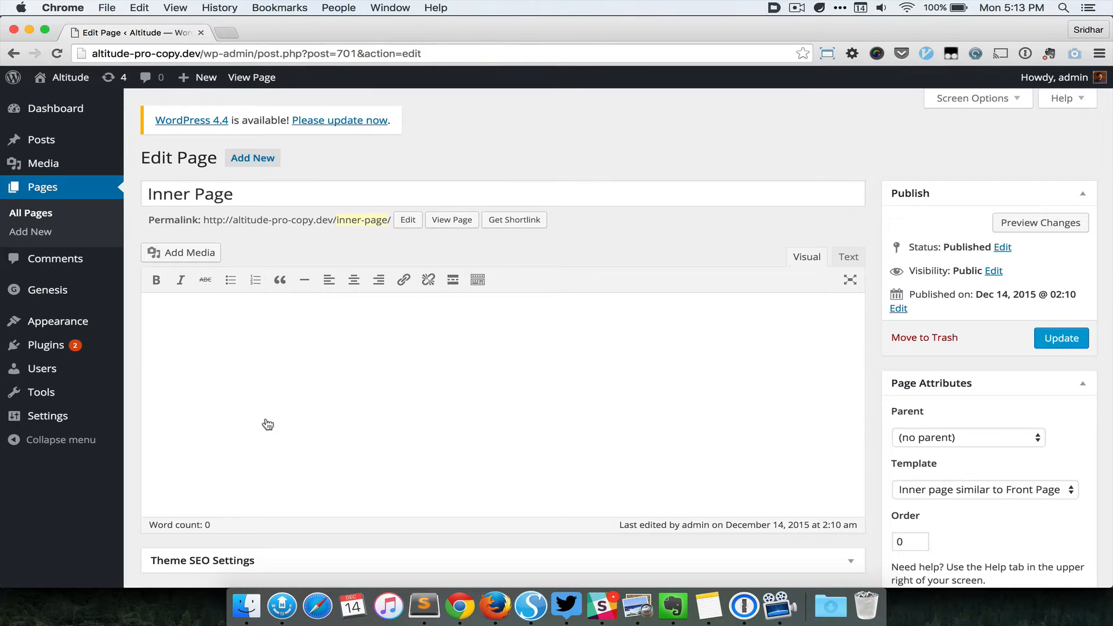
{"action": "scroll", "scroll_direction": "down", "scroll_amount": 3}
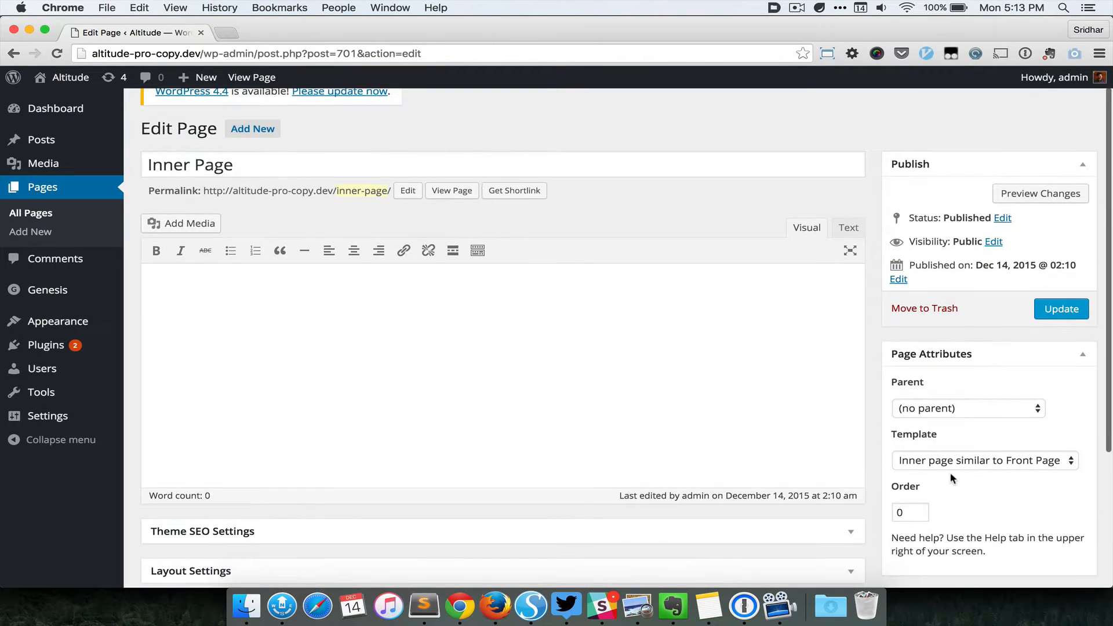
{"action": "mouse_move", "coordinate": [1006, 470]}
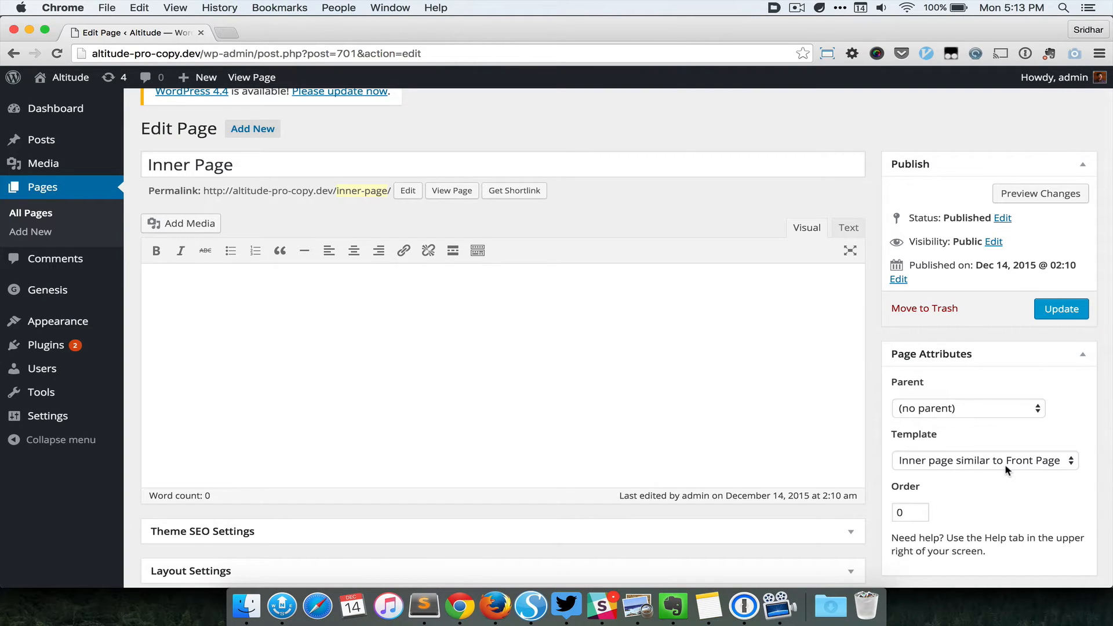
{"action": "mouse_move", "coordinate": [749, 360]}
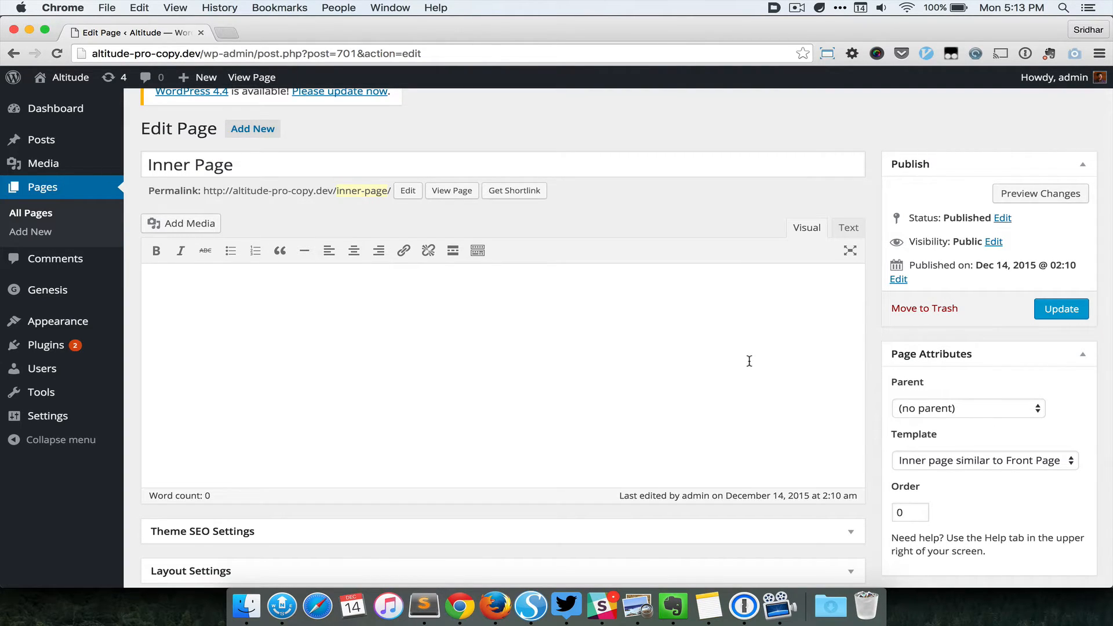
{"action": "mouse_move", "coordinate": [452, 190]}
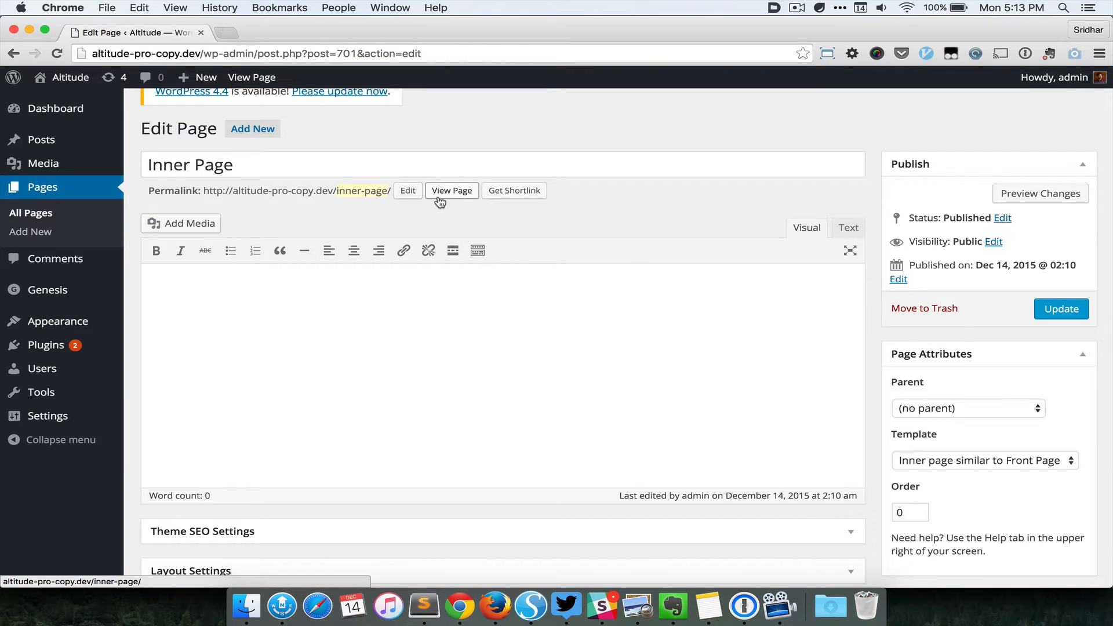
{"action": "left_click", "coordinate": [452, 190]}
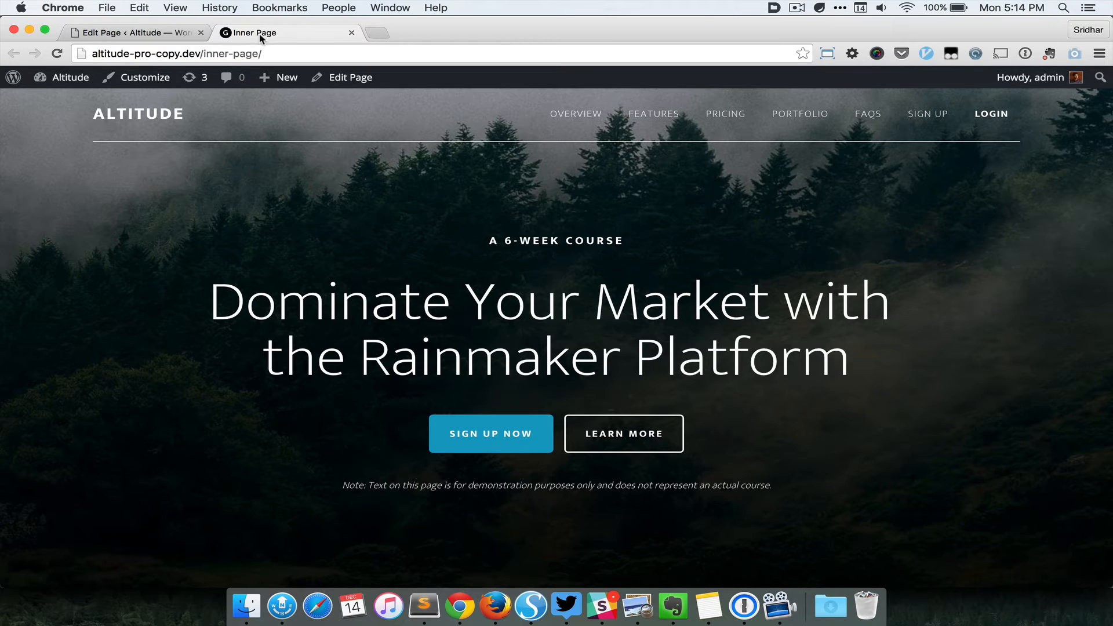
- Scroll through the live Inner Page to compare its sections and backgrounds with the front page
{"action": "scroll", "scroll_direction": "down", "scroll_amount": 3}
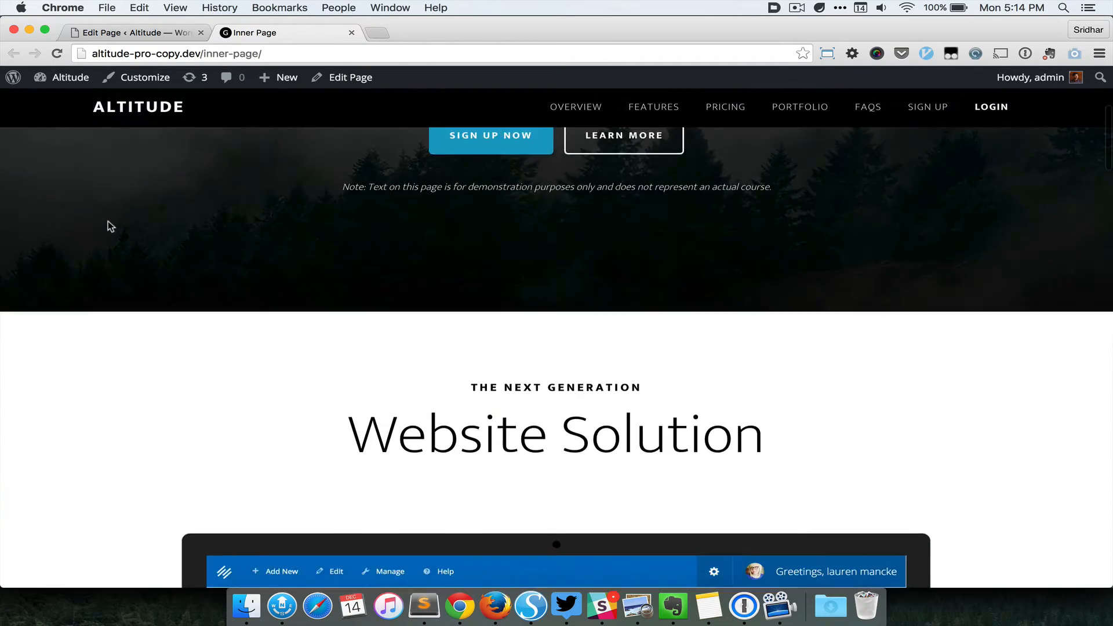
{"action": "scroll", "scroll_direction": "down", "scroll_amount": 3}
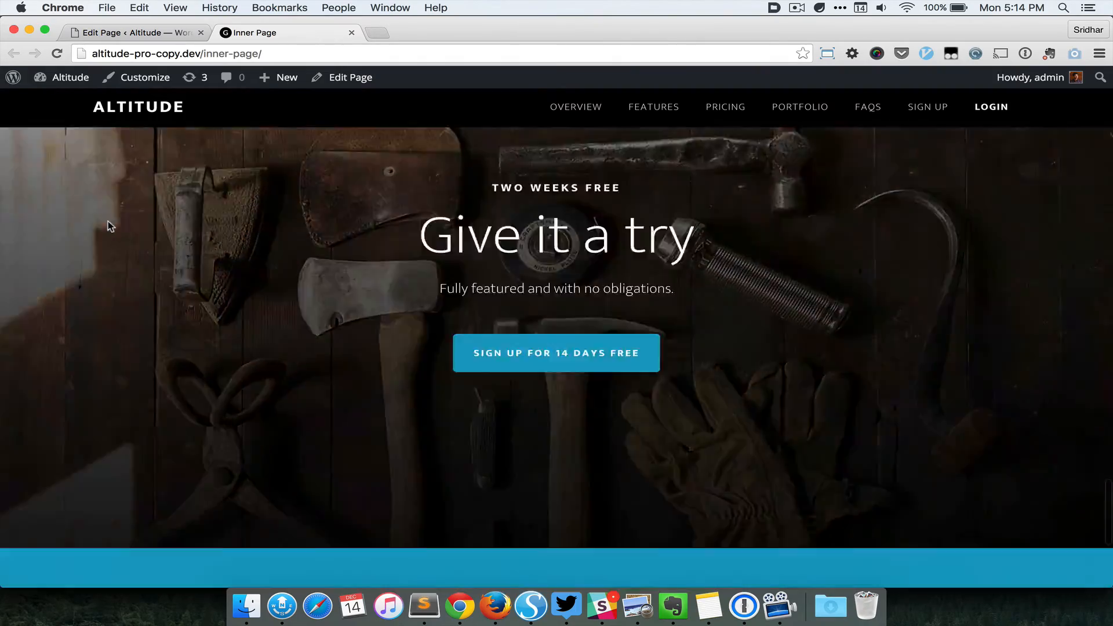
{"action": "scroll", "scroll_direction": "down", "scroll_amount": 3}
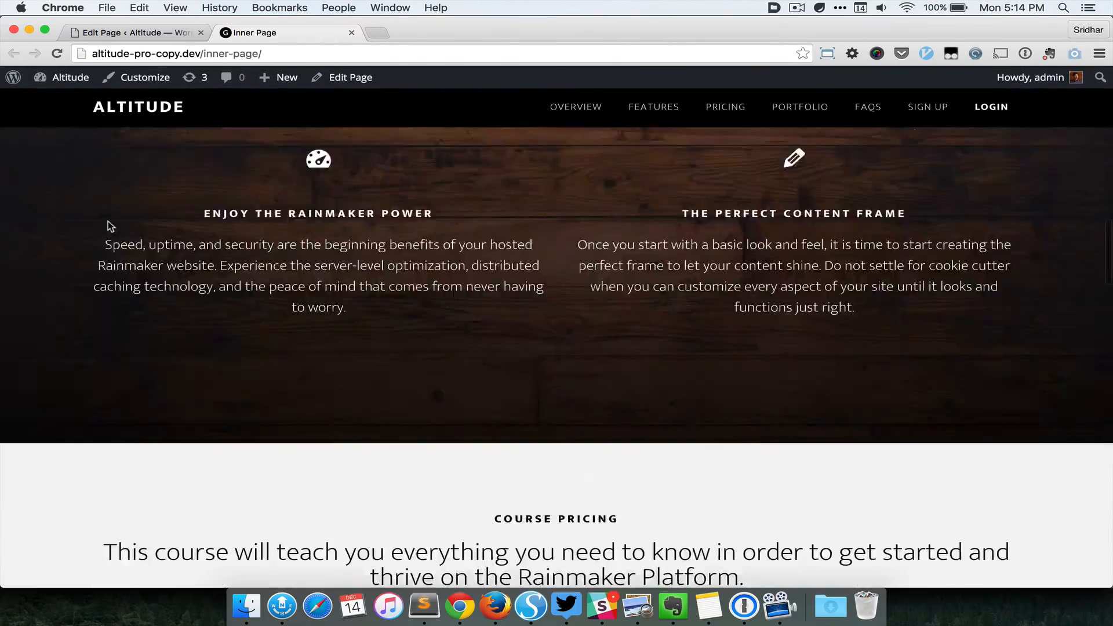
{"action": "scroll", "scroll_direction": "up", "scroll_amount": 3}
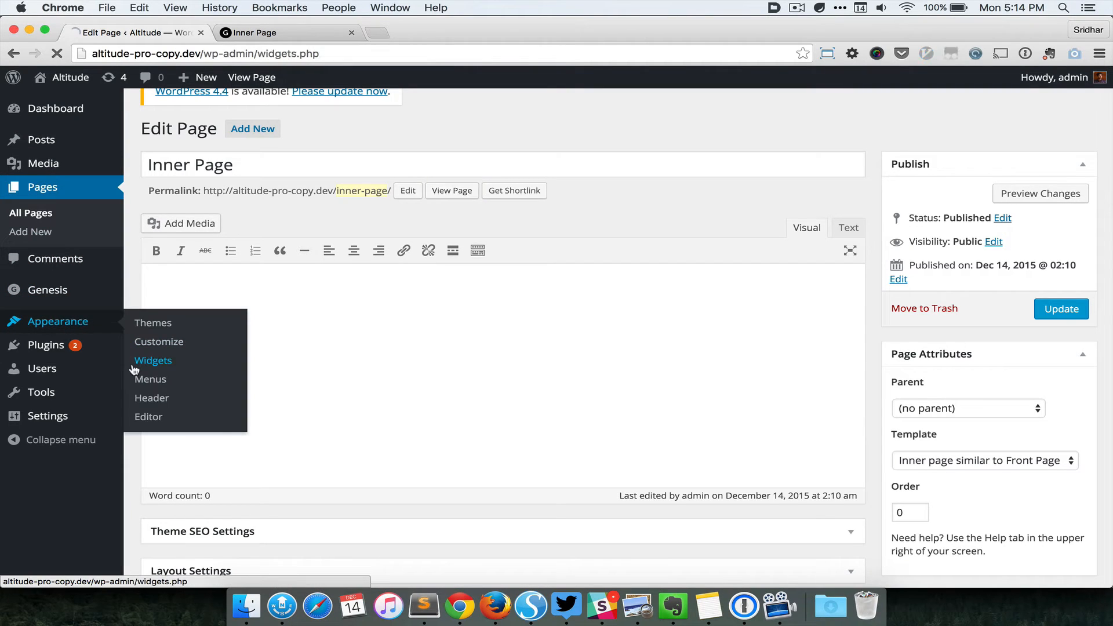
- Go to Appearance > Widgets and collapse the Primary Sidebar to see Front Page 1–7 and Inner Page 1–7 areas
{"action": "left_click", "coordinate": [153, 361]}
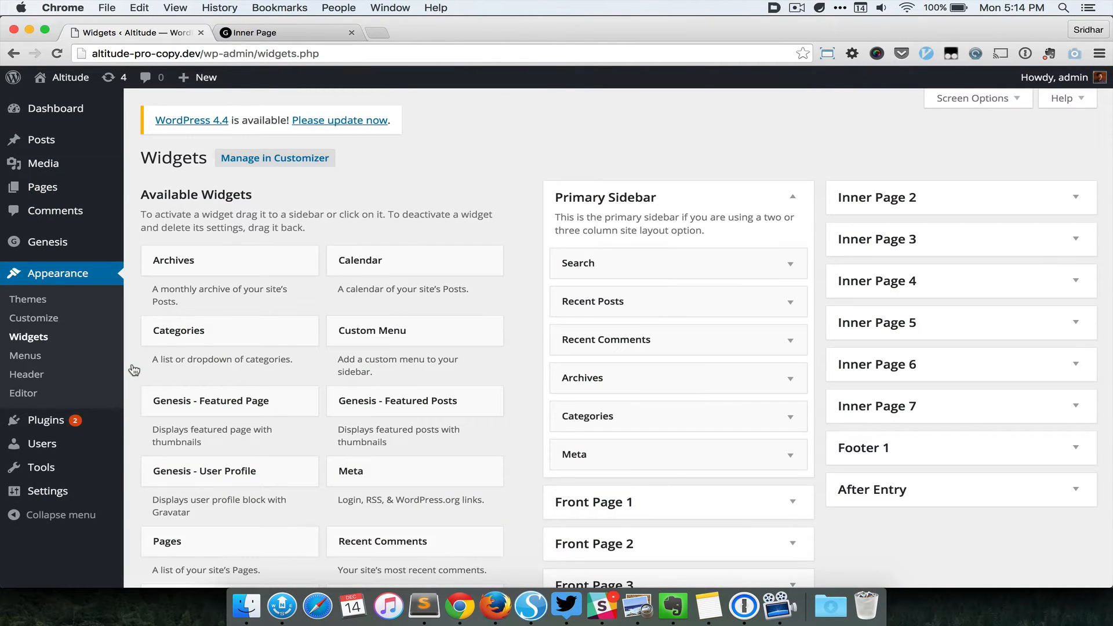
{"action": "left_click", "coordinate": [791, 197]}
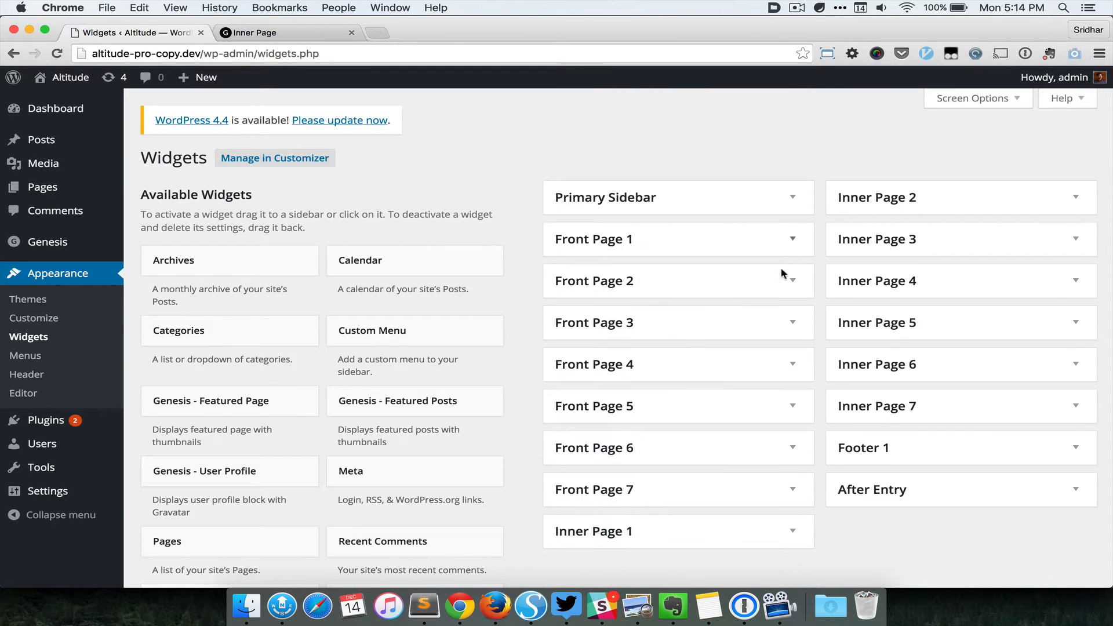
{"action": "mouse_move", "coordinate": [664, 249]}
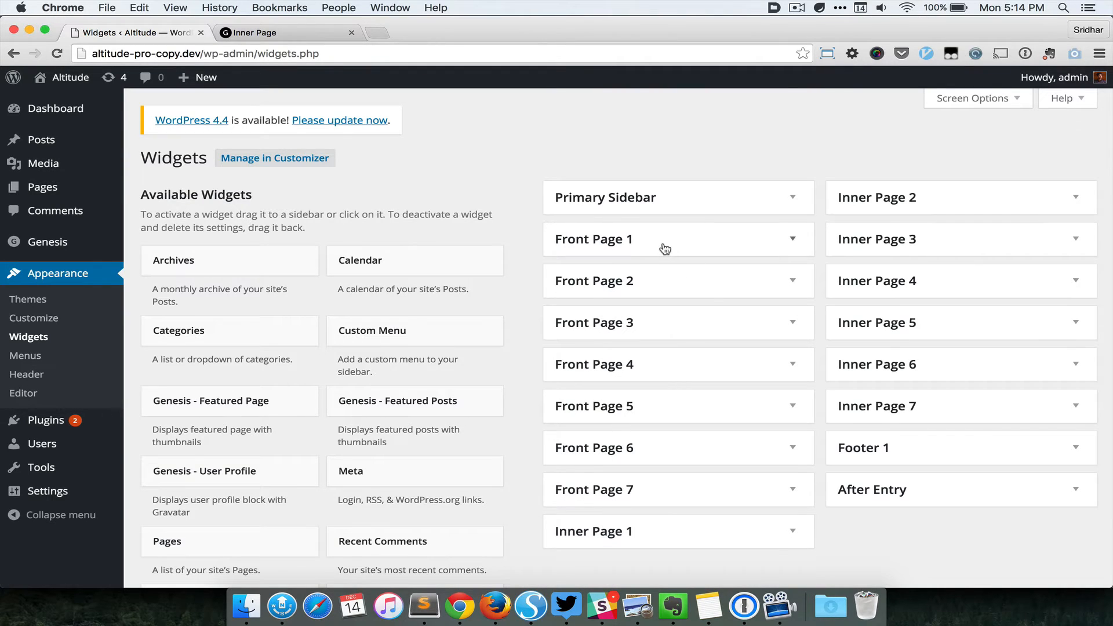
{"action": "mouse_move", "coordinate": [627, 492]}
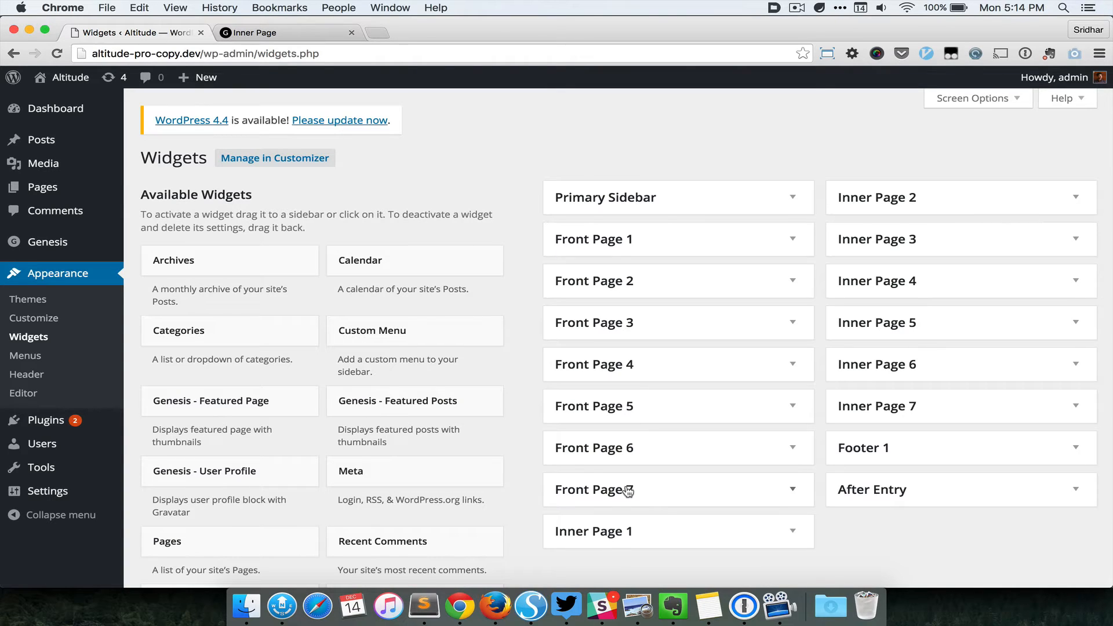
{"action": "mouse_move", "coordinate": [937, 415]}
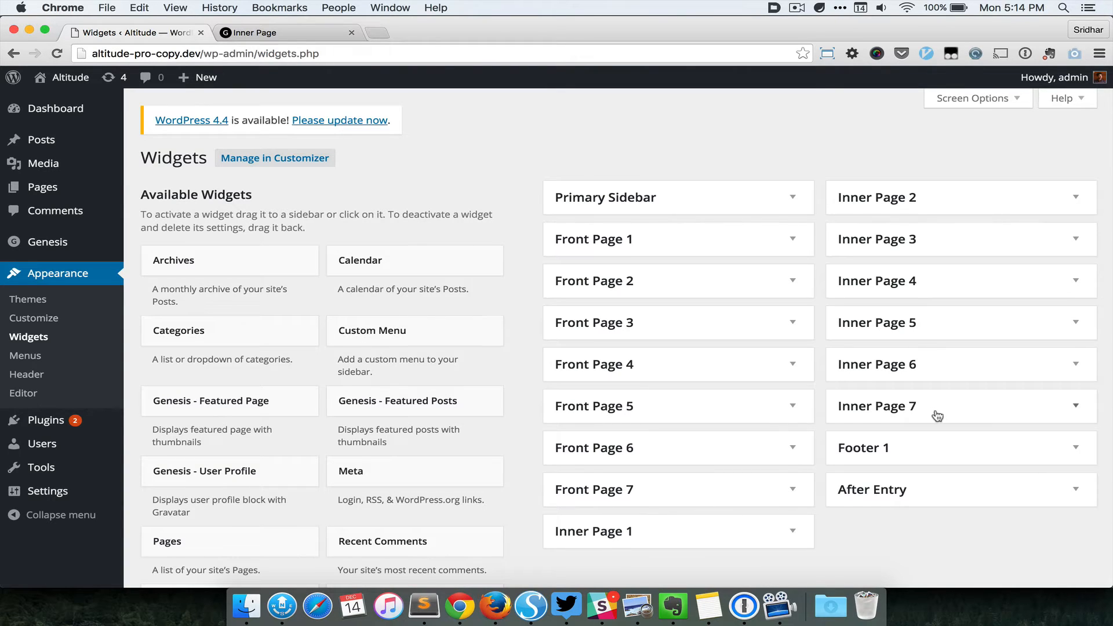
{"action": "mouse_move", "coordinate": [760, 470]}
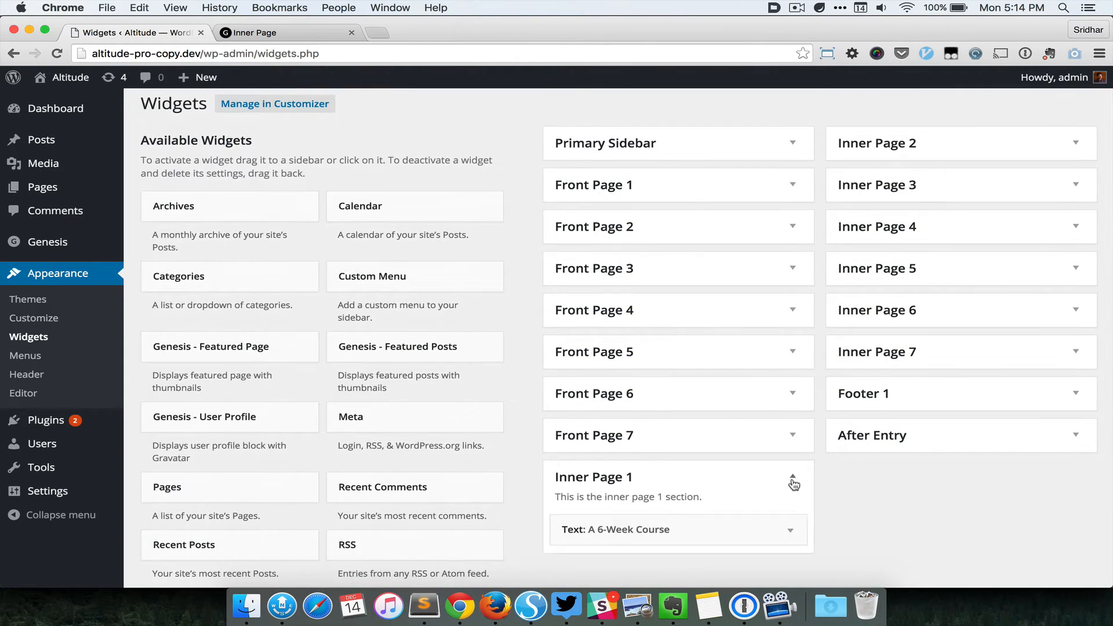
{"action": "mouse_move", "coordinate": [803, 196]}
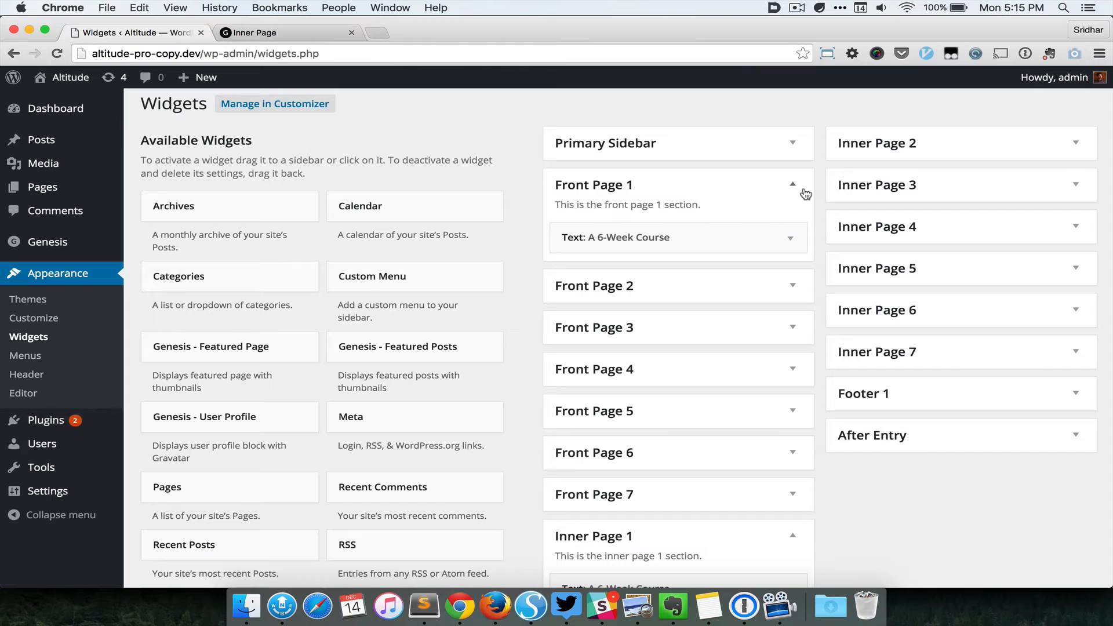
- Compare the A 6-Week Course text widget in Inner Page 1 and Front Page 1, then collapse Inner Page 1
{"action": "scroll", "scroll_direction": "down", "scroll_amount": 3}
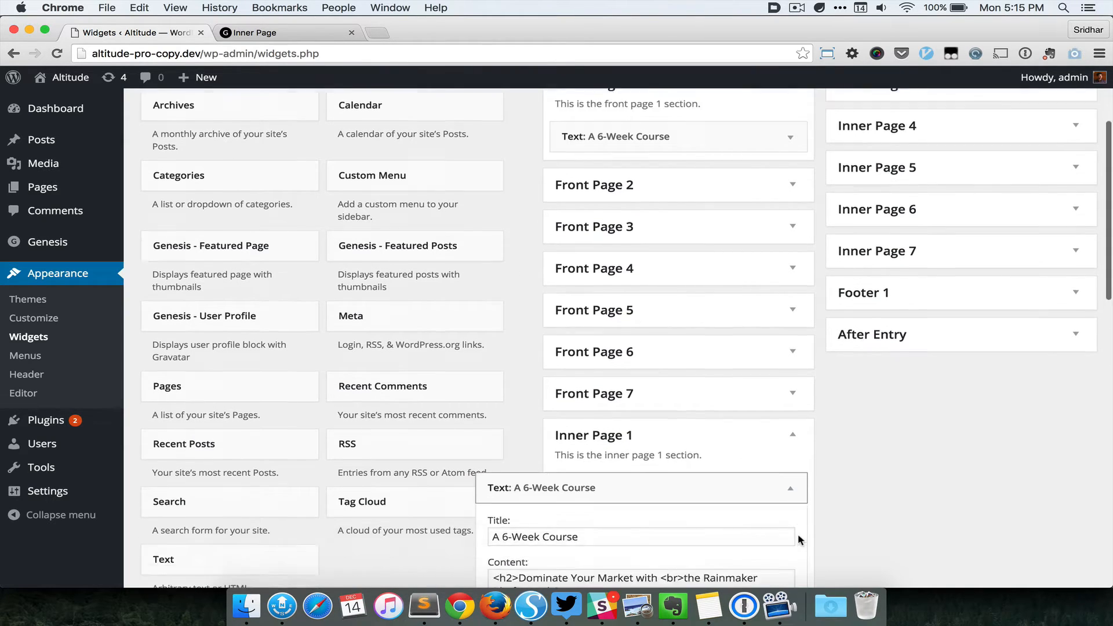
{"action": "scroll", "scroll_direction": "down", "scroll_amount": 3}
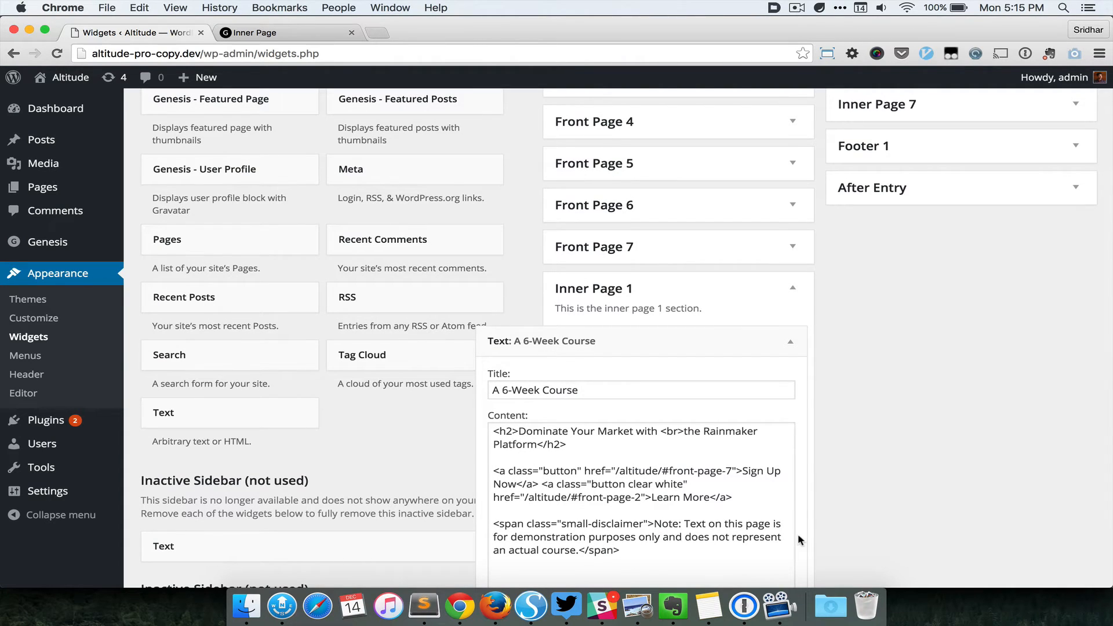
{"action": "mouse_move", "coordinate": [819, 423]}
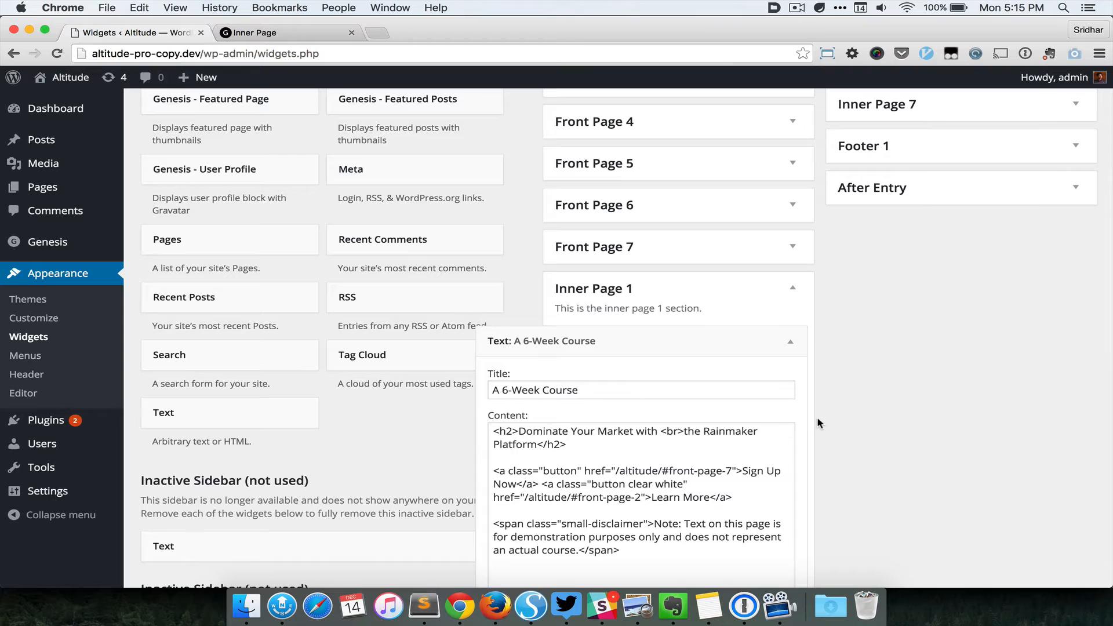
{"action": "left_click", "coordinate": [793, 288]}
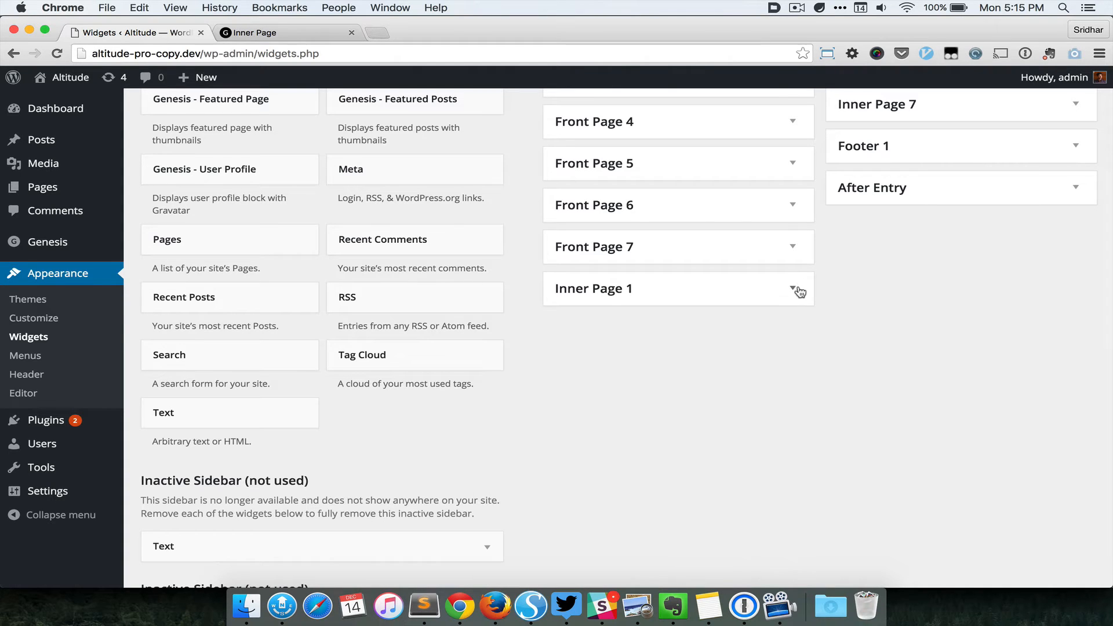
- Switch to the live Inner Page tab and launch the Customizer from the admin bar
{"action": "scroll", "scroll_direction": "up", "scroll_amount": 3}
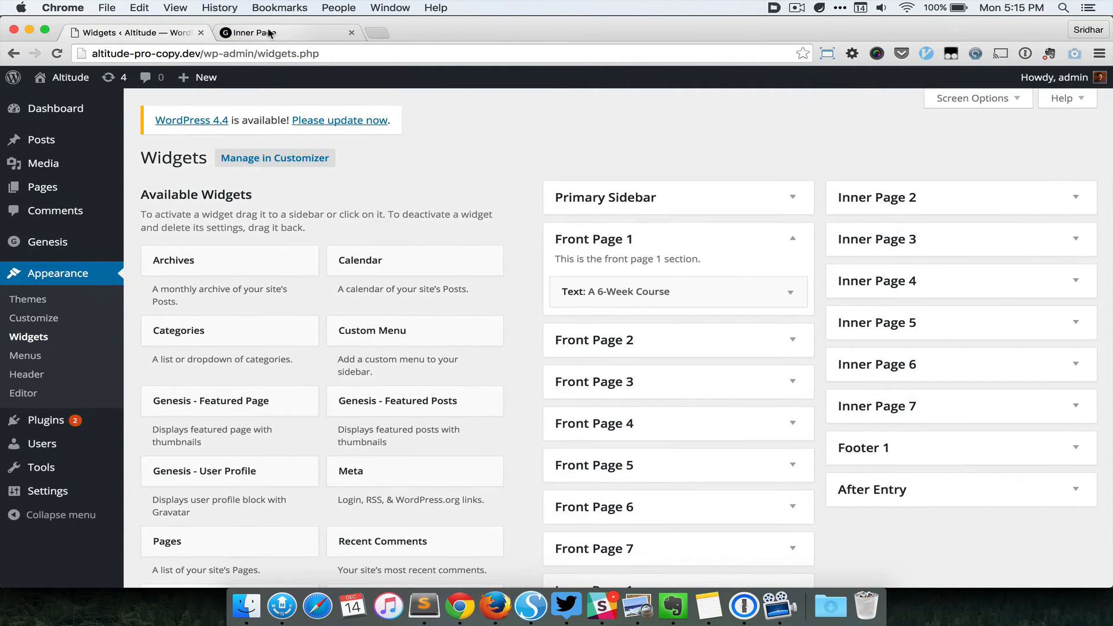
{"action": "left_click", "coordinate": [255, 33]}
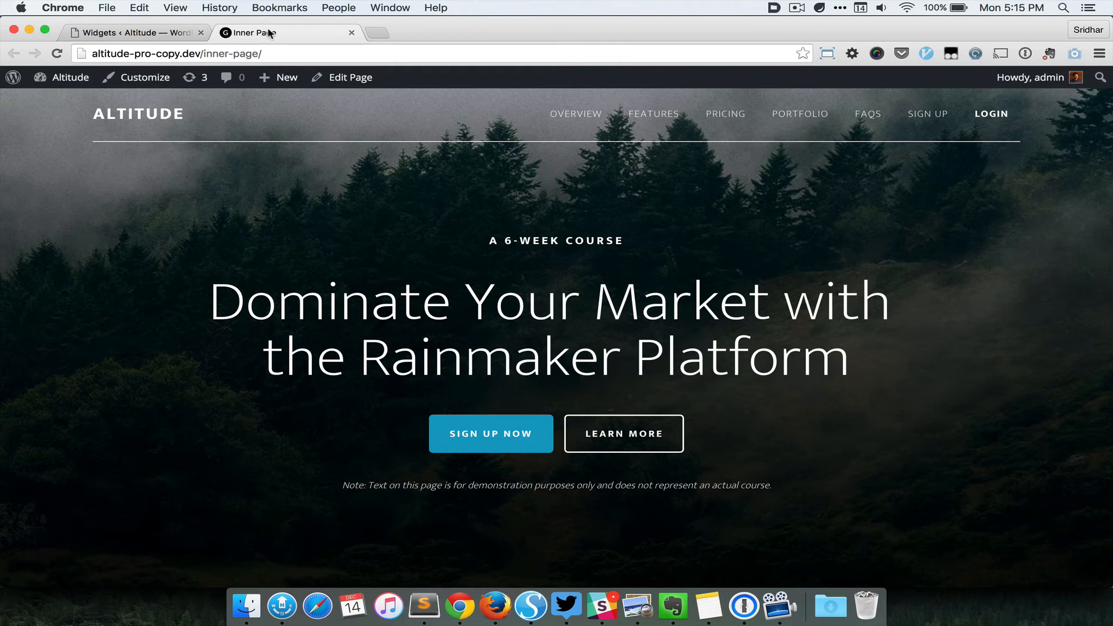
{"action": "left_click", "coordinate": [144, 77]}
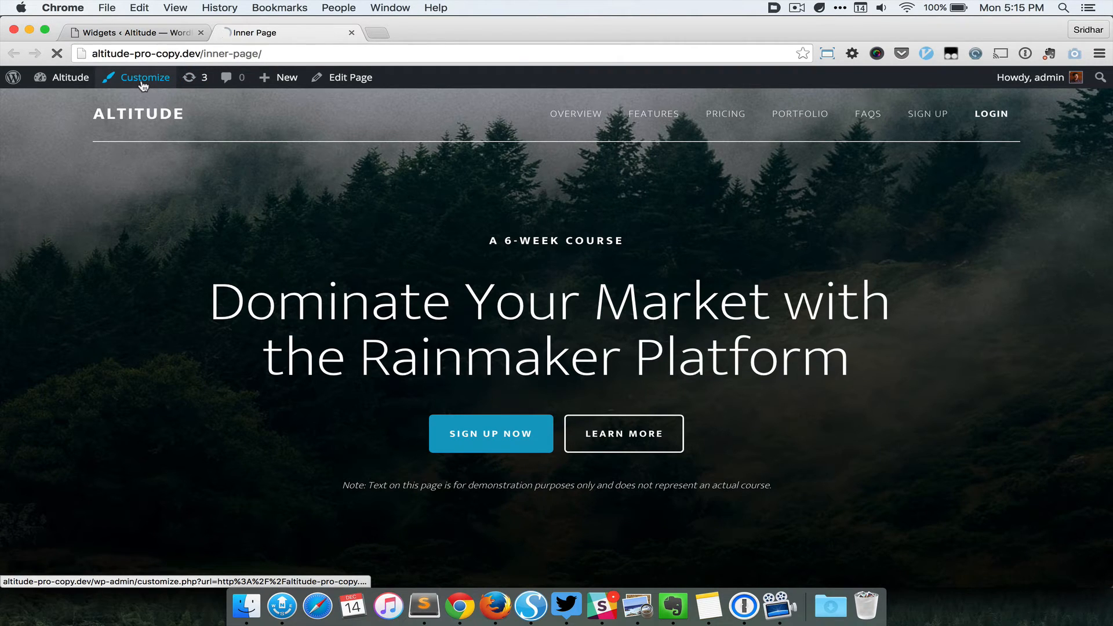
{"action": "left_click", "coordinate": [145, 77]}
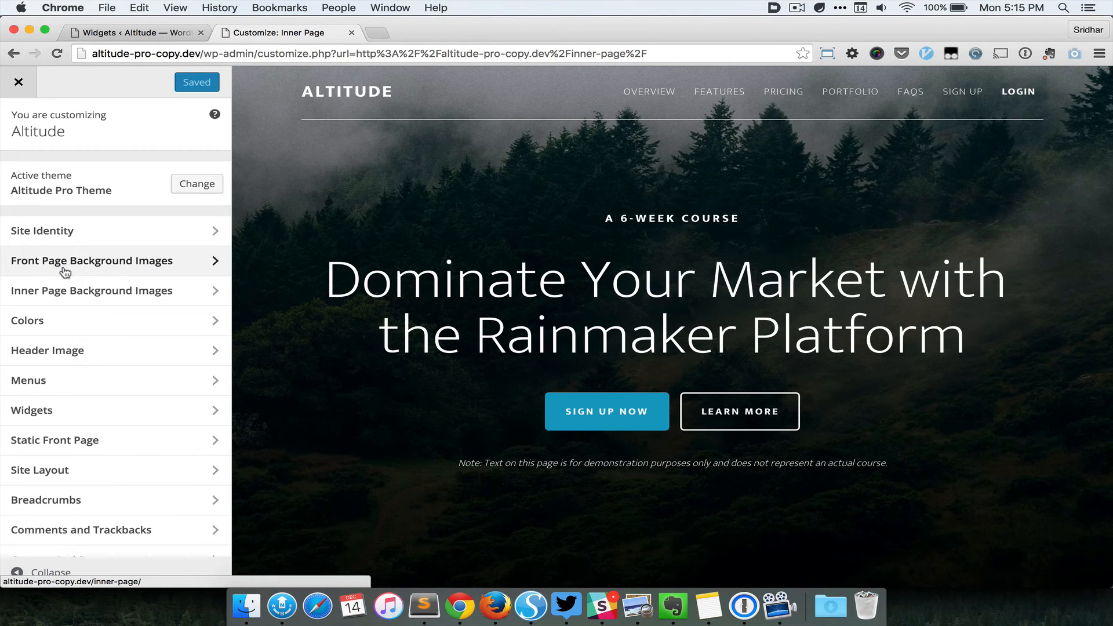
{"action": "mouse_move", "coordinate": [106, 275]}
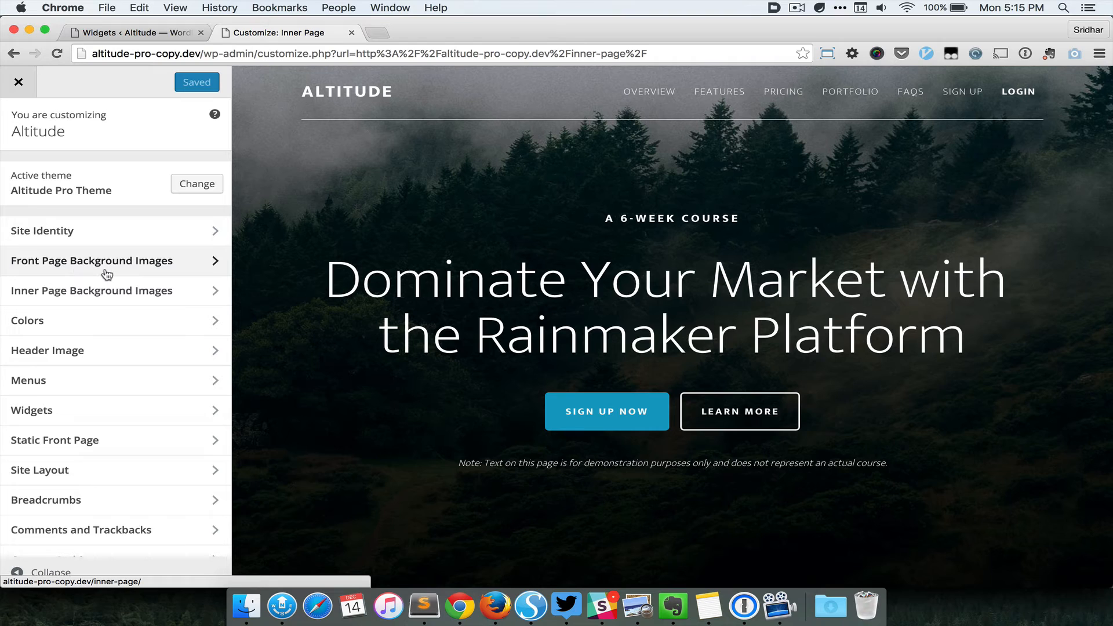
{"action": "mouse_move", "coordinate": [91, 290]}
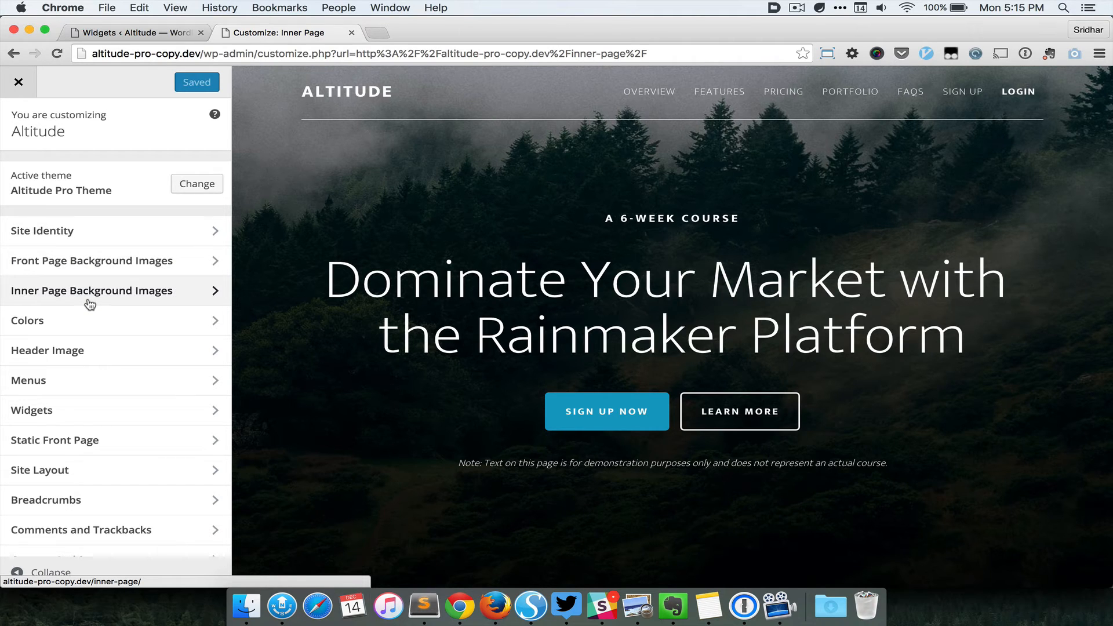
{"action": "mouse_move", "coordinate": [208, 287]}
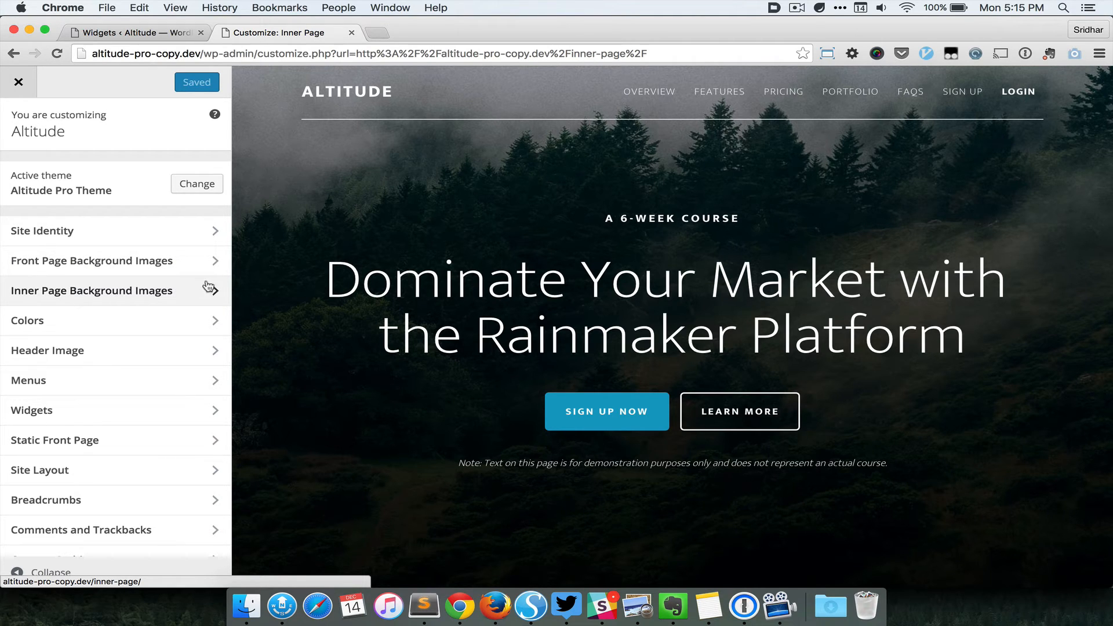
- Review the Inner Page Background Images defaults: misty forest for section 1, wooden planks for section 3
{"action": "left_click", "coordinate": [90, 290]}
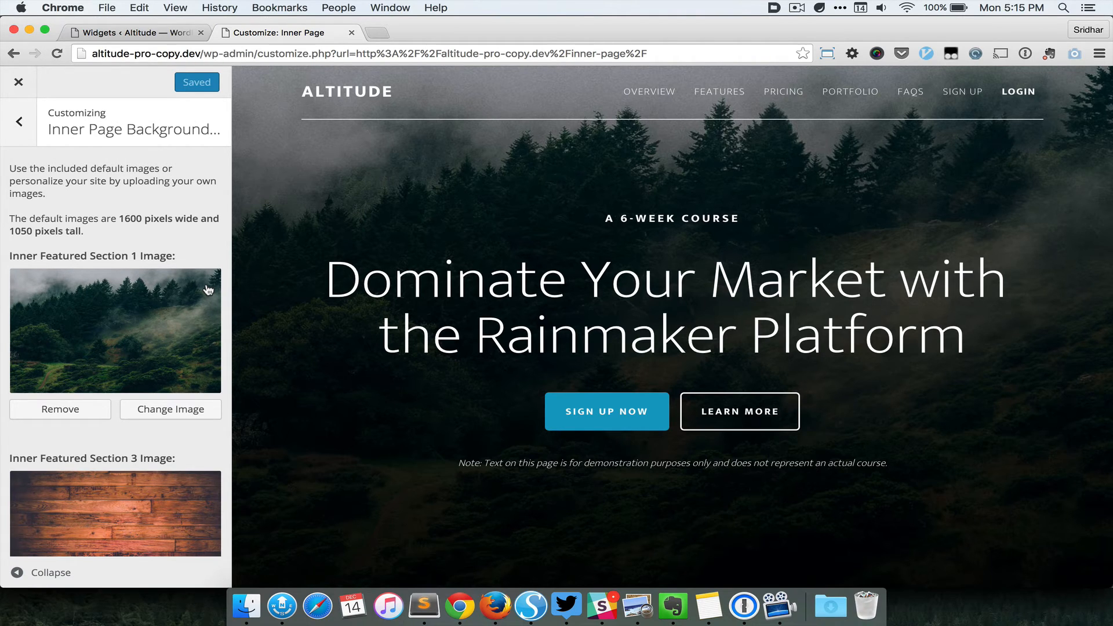
{"action": "scroll", "scroll_direction": "down", "scroll_amount": 3}
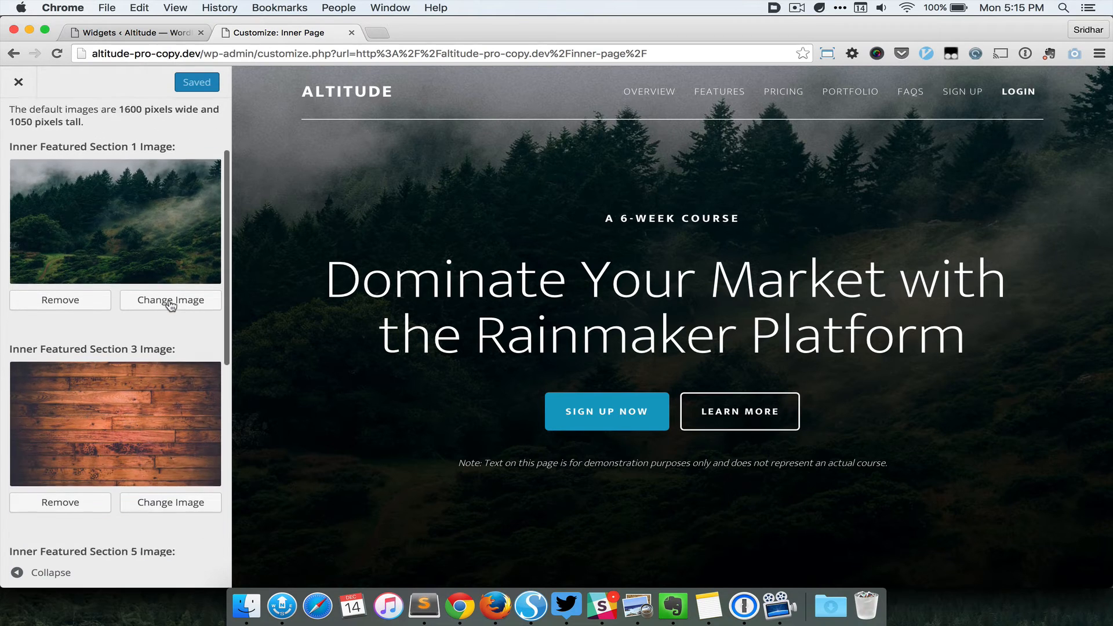
{"action": "scroll", "scroll_direction": "down", "scroll_amount": 3}
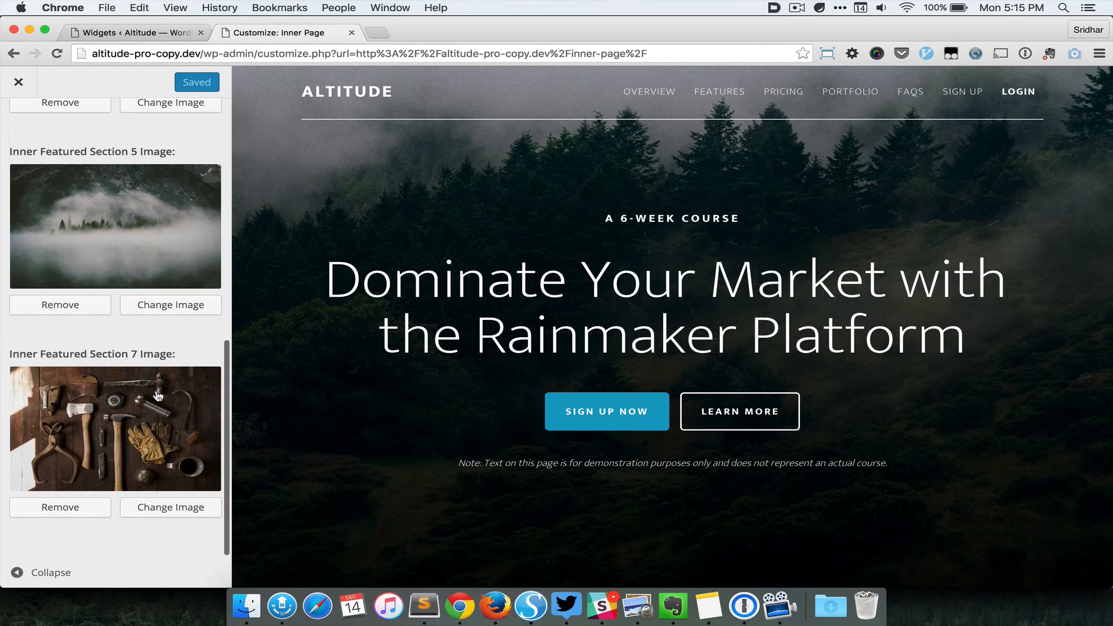
{"action": "scroll", "scroll_direction": "up", "scroll_amount": 3}
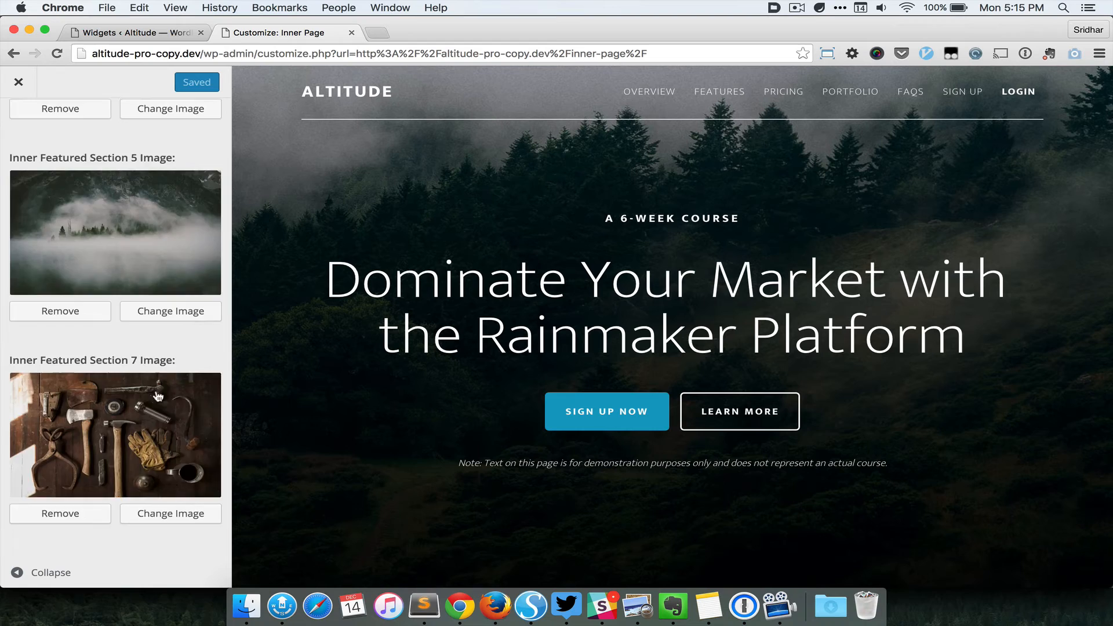
{"action": "scroll", "scroll_direction": "up", "scroll_amount": 3}
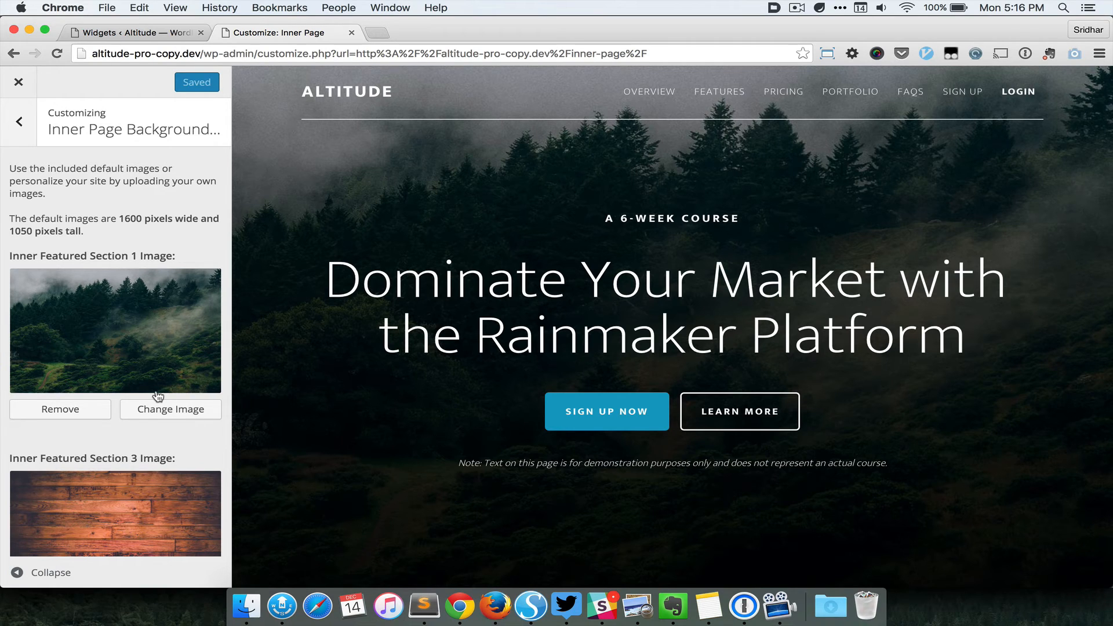
{"action": "mouse_move", "coordinate": [164, 355]}
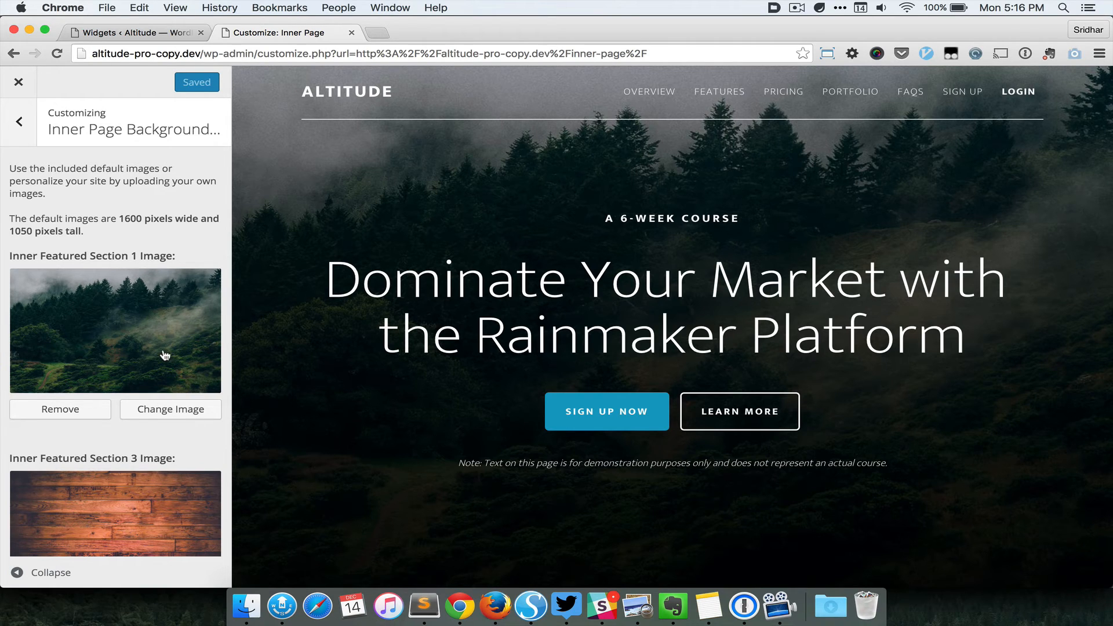
{"action": "mouse_move", "coordinate": [170, 409]}
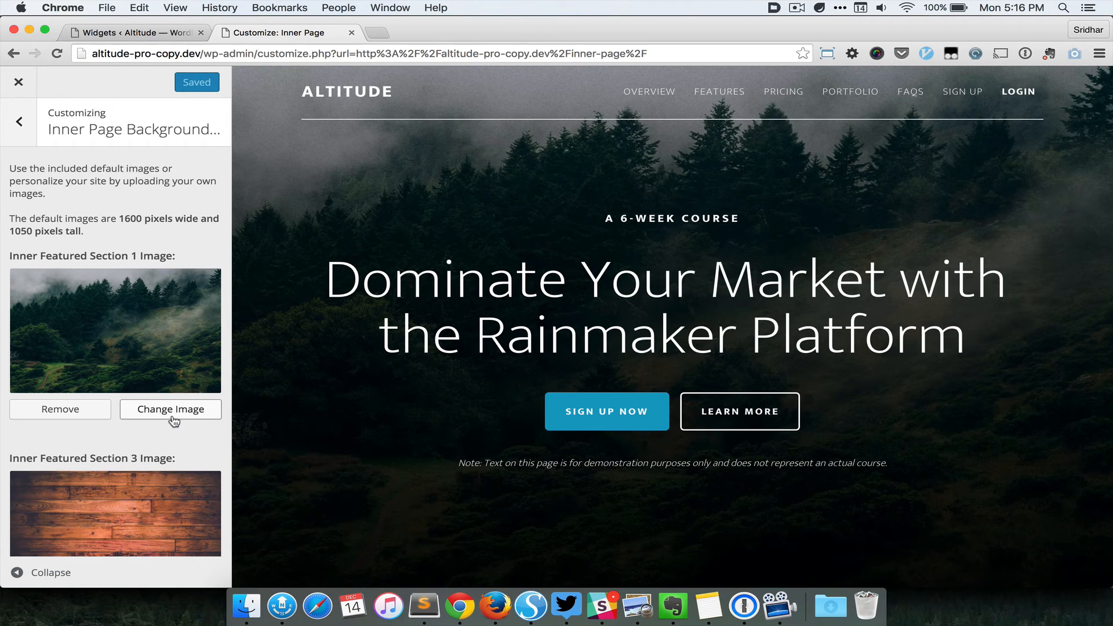
- Set Inner Featured Section 1's background to the laptop-on-wood Media Library photo, publish, and exit the Customizer
{"action": "left_click", "coordinate": [170, 409]}
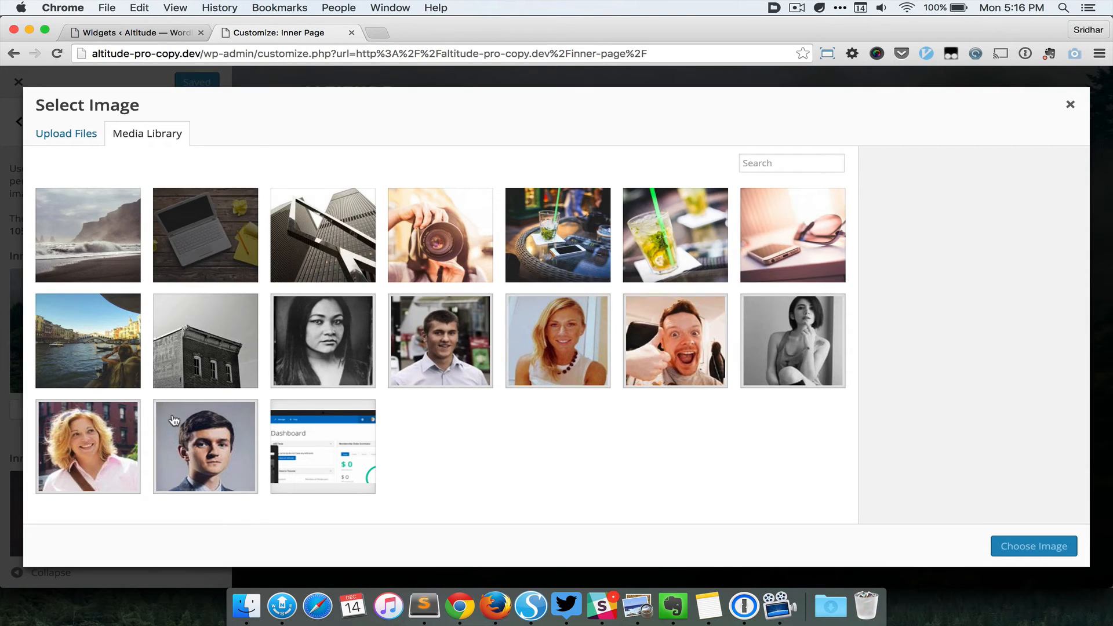
{"action": "left_click", "coordinate": [205, 235]}
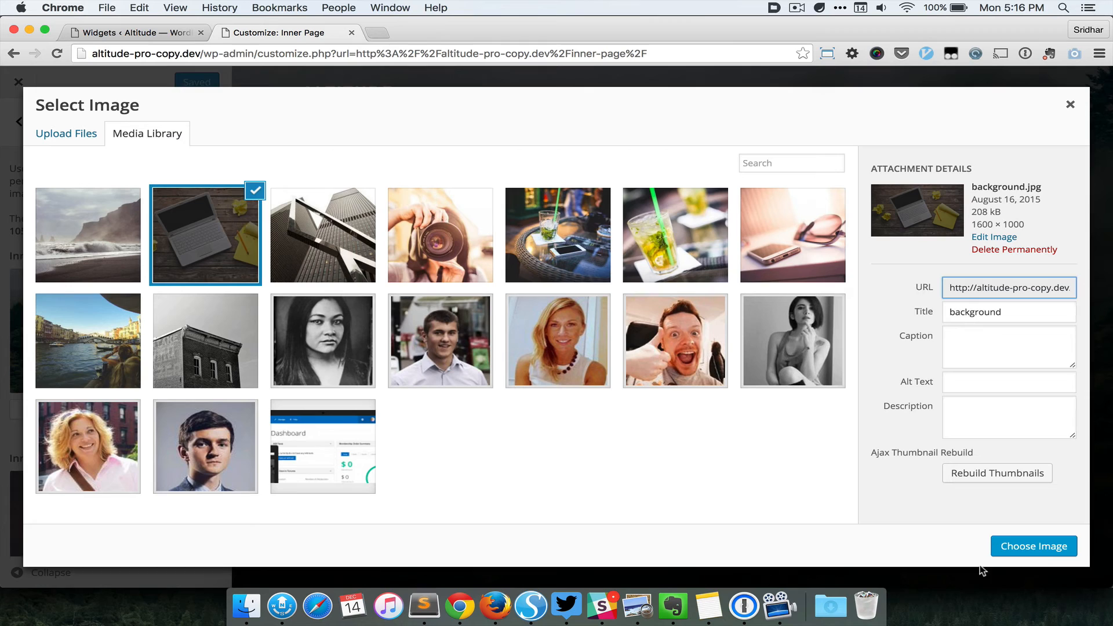
{"action": "left_click", "coordinate": [1033, 546]}
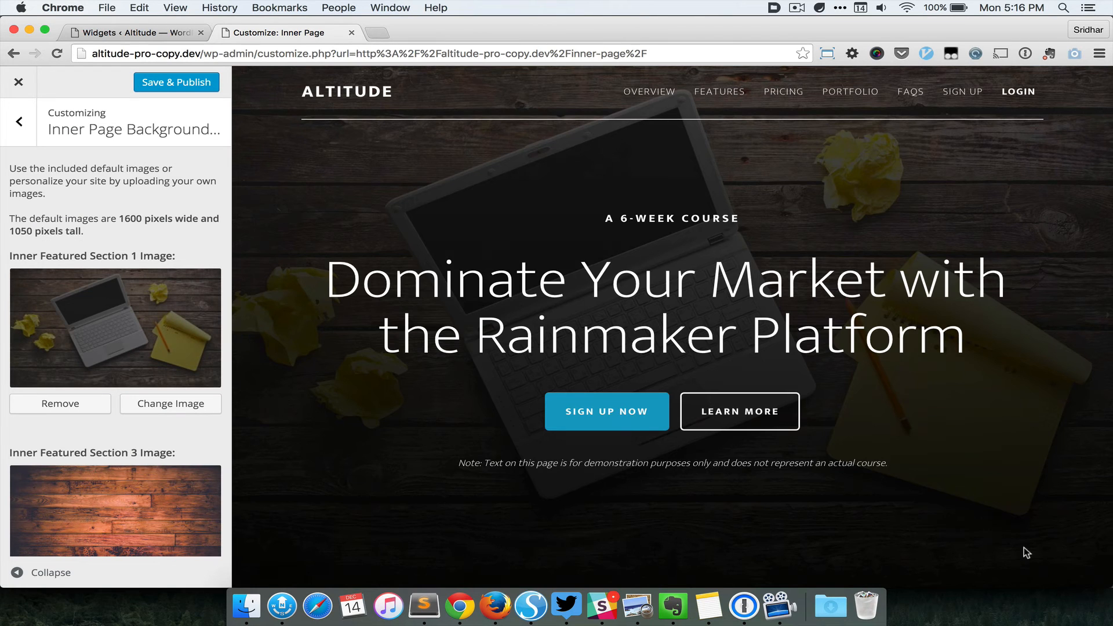
{"action": "mouse_move", "coordinate": [739, 411]}
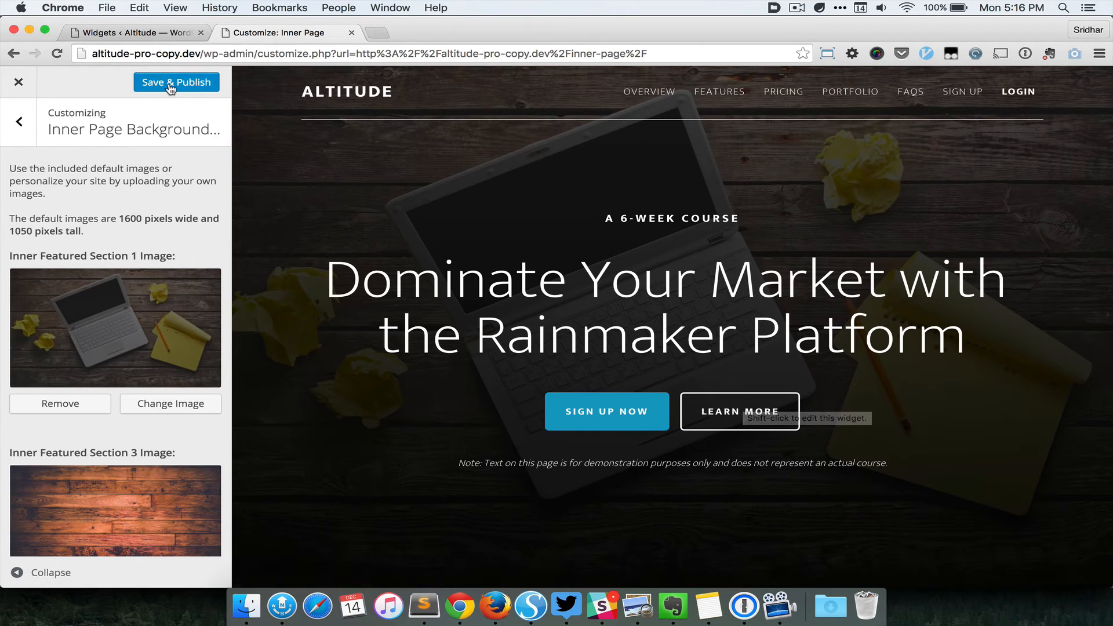
{"action": "left_click", "coordinate": [175, 82]}
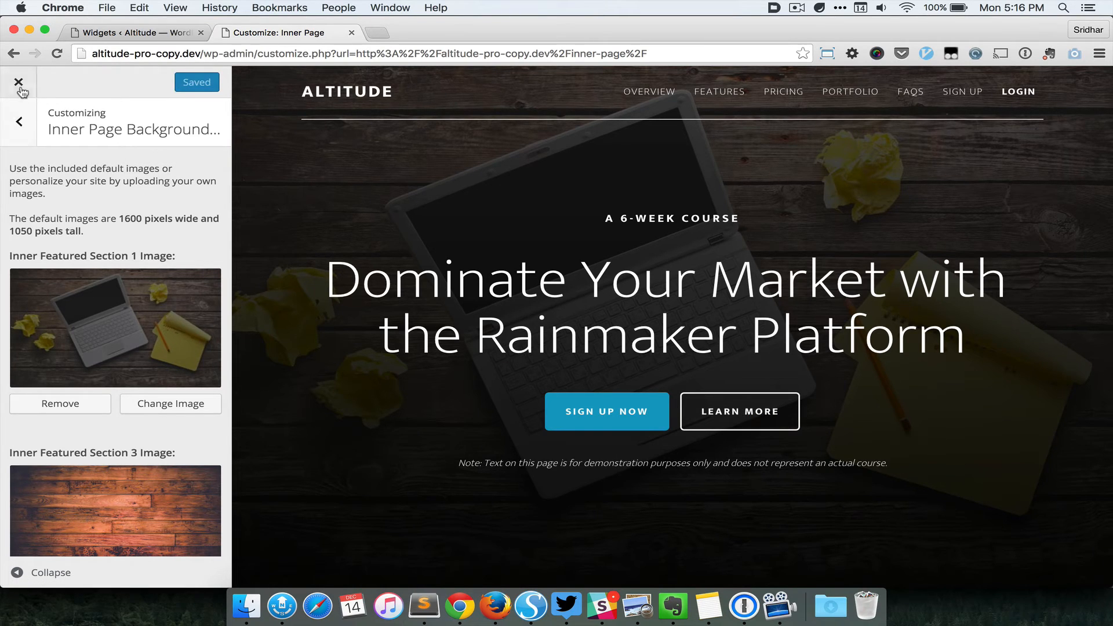
{"action": "left_click", "coordinate": [19, 82]}
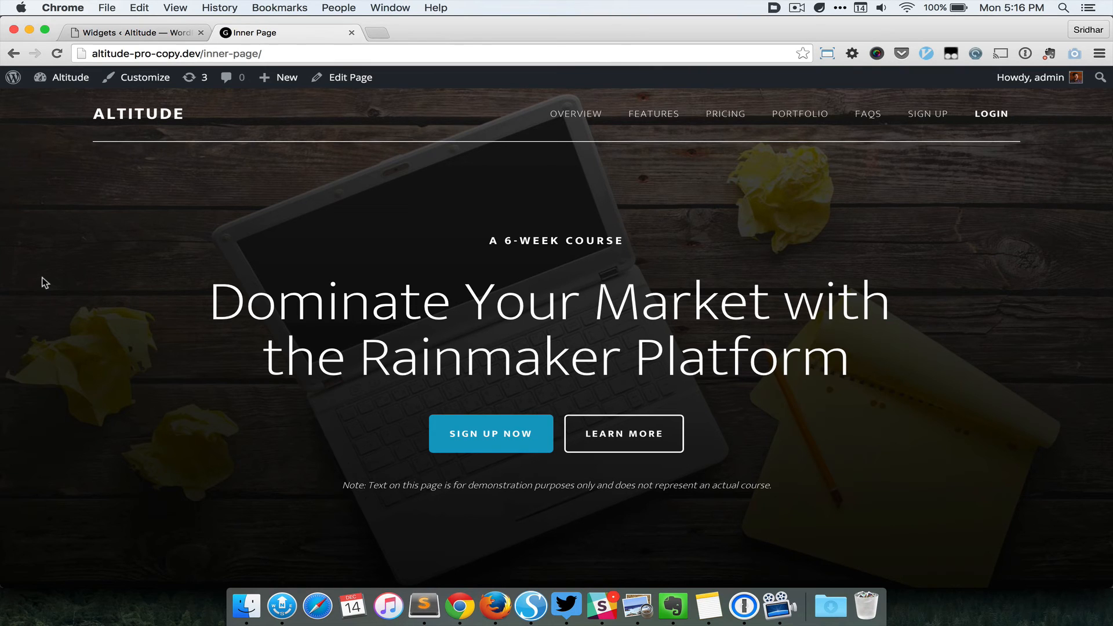
- Open the front page from the ALTITUDE logo in a new tab, confirm its misty forest hero, and return to Inner Page
{"action": "right_click", "coordinate": [138, 114]}
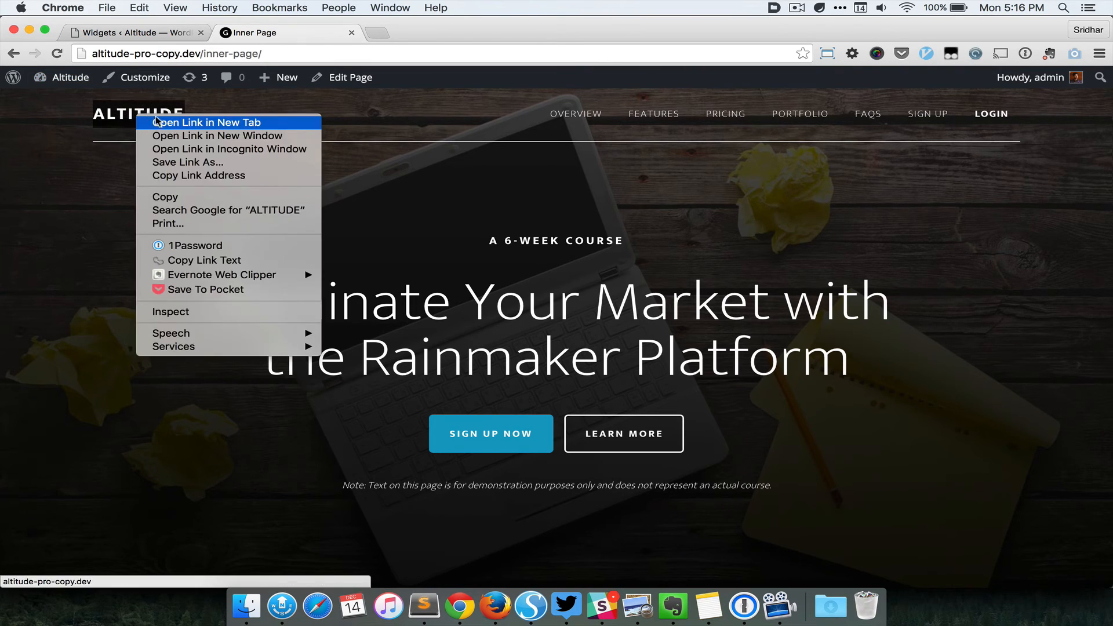
{"action": "left_click", "coordinate": [208, 122]}
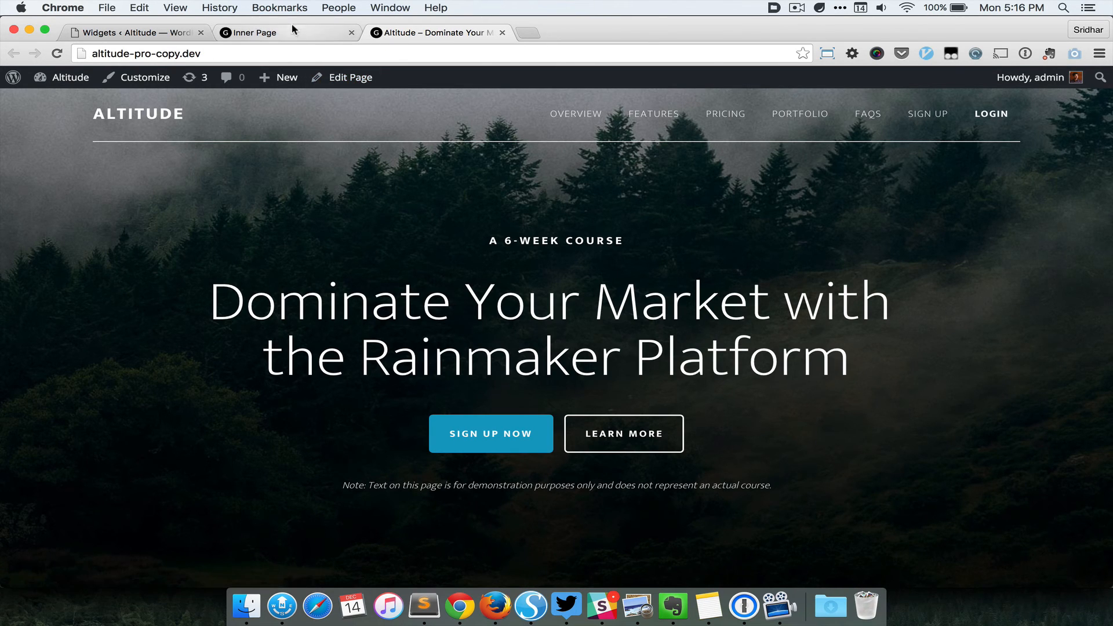
{"action": "left_click", "coordinate": [255, 33]}
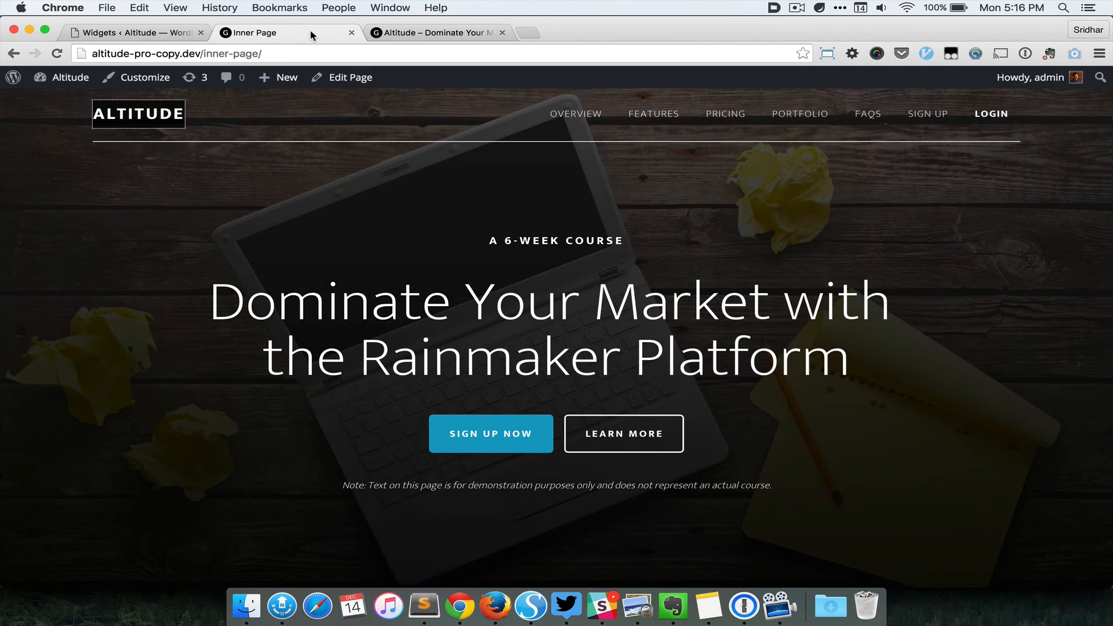
- Reopen the Customizer, peek at Front Page Background Images, then show Inner Page section 3's wooden planks image
{"action": "left_click", "coordinate": [144, 77]}
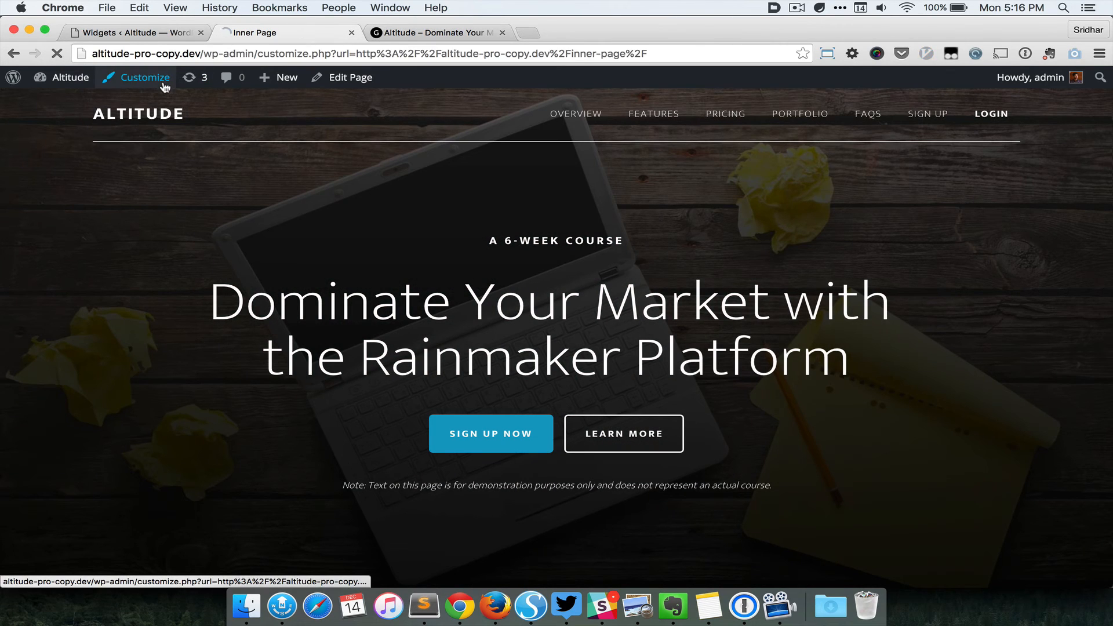
{"action": "left_click", "coordinate": [144, 77]}
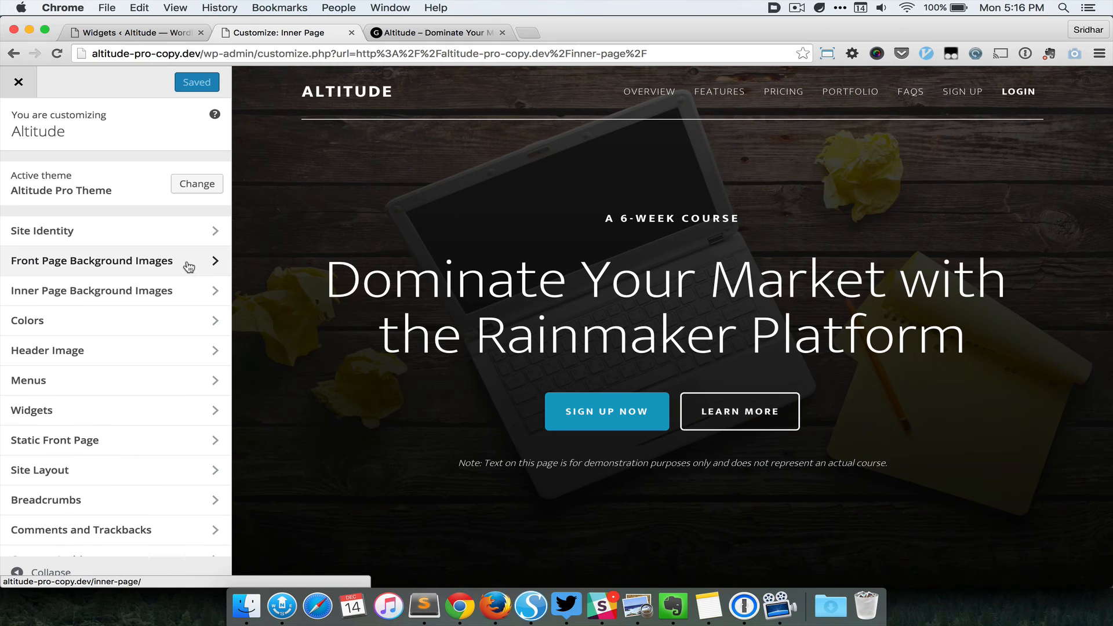
{"action": "left_click", "coordinate": [92, 260]}
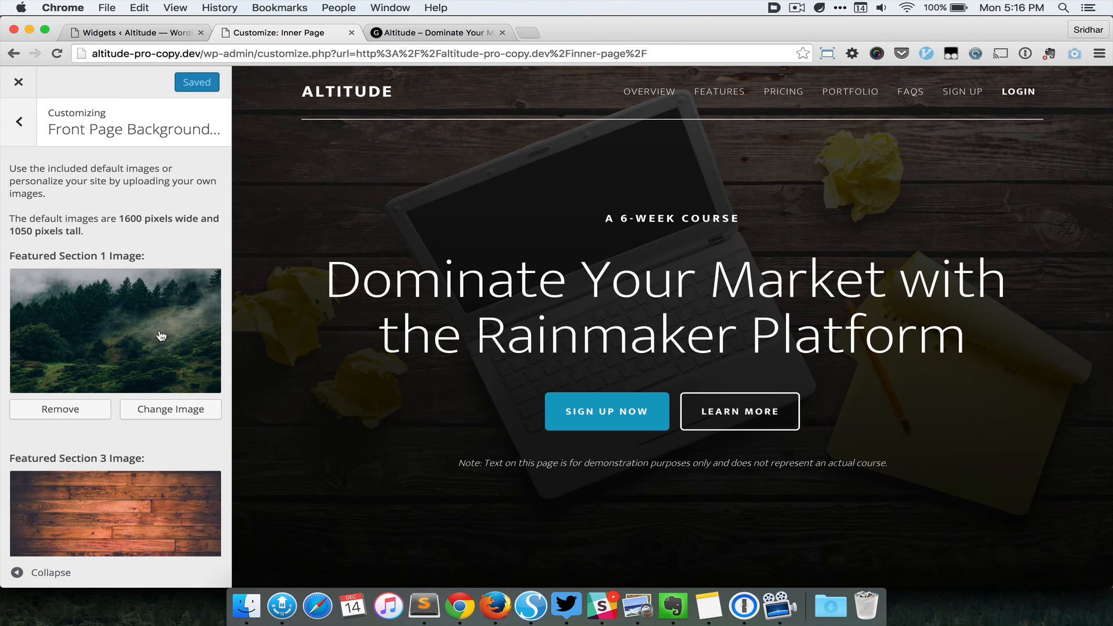
{"action": "left_click", "coordinate": [19, 121]}
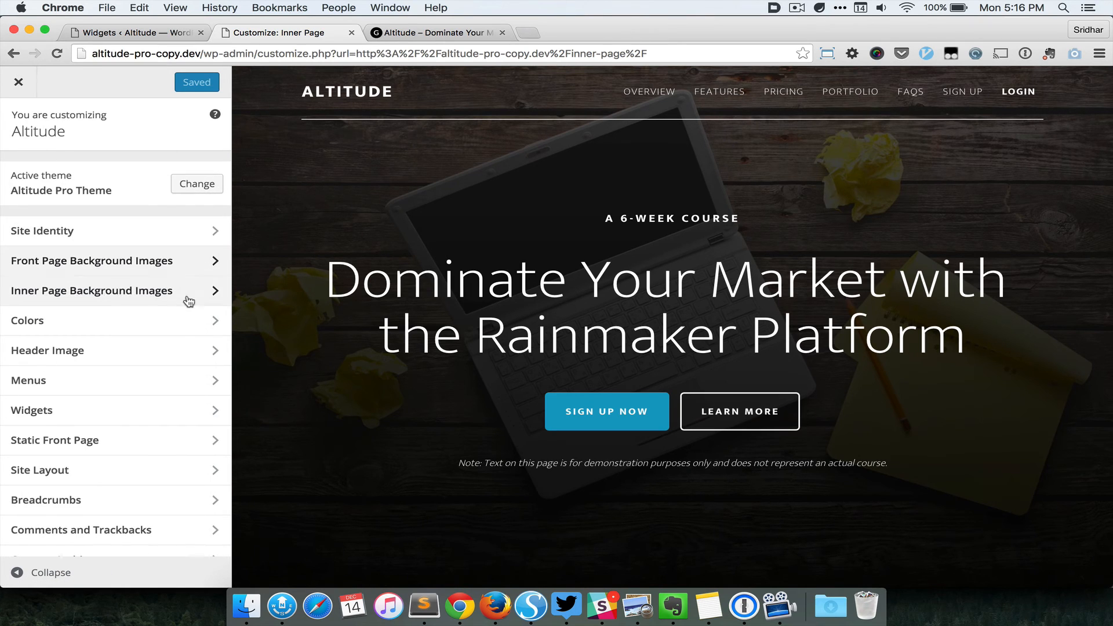
{"action": "left_click", "coordinate": [91, 290]}
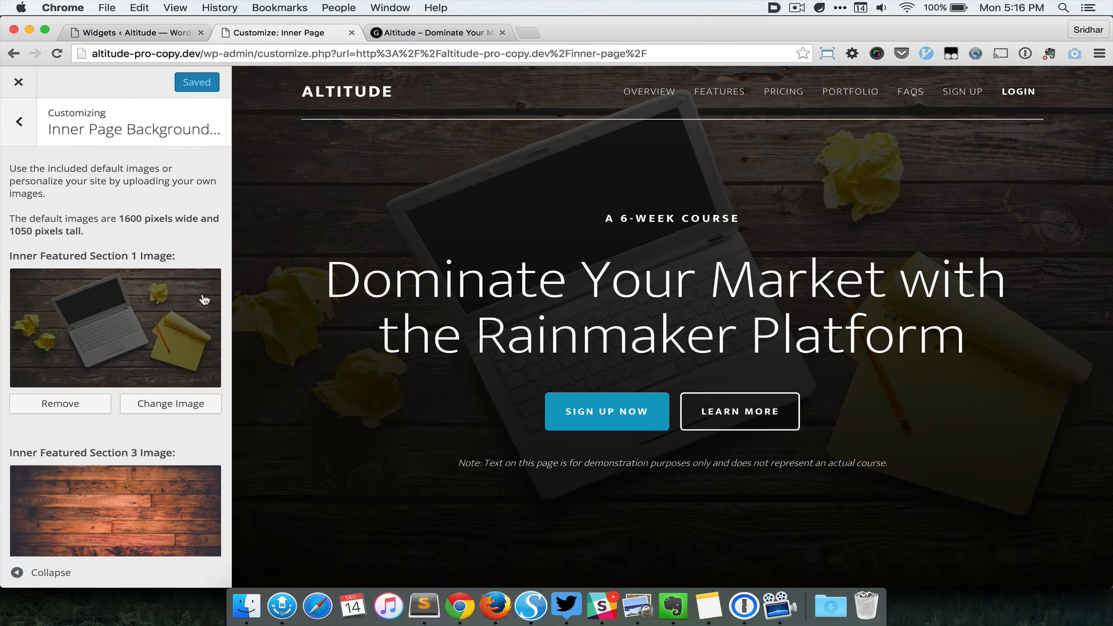
{"action": "scroll", "scroll_direction": "down", "scroll_amount": 3}
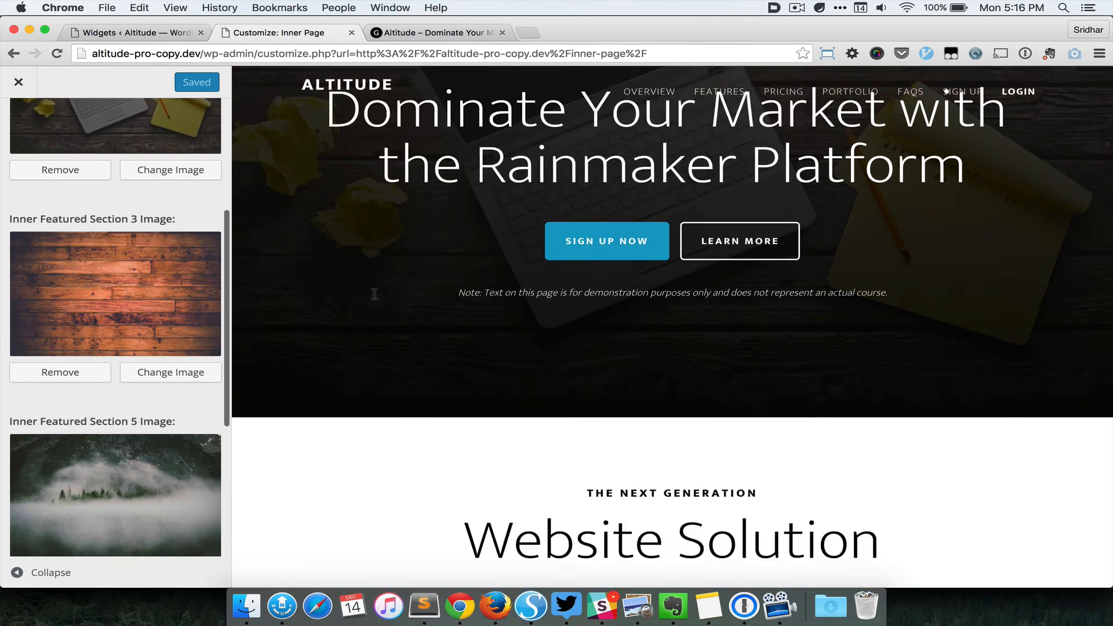
{"action": "scroll", "scroll_direction": "down", "scroll_amount": 3}
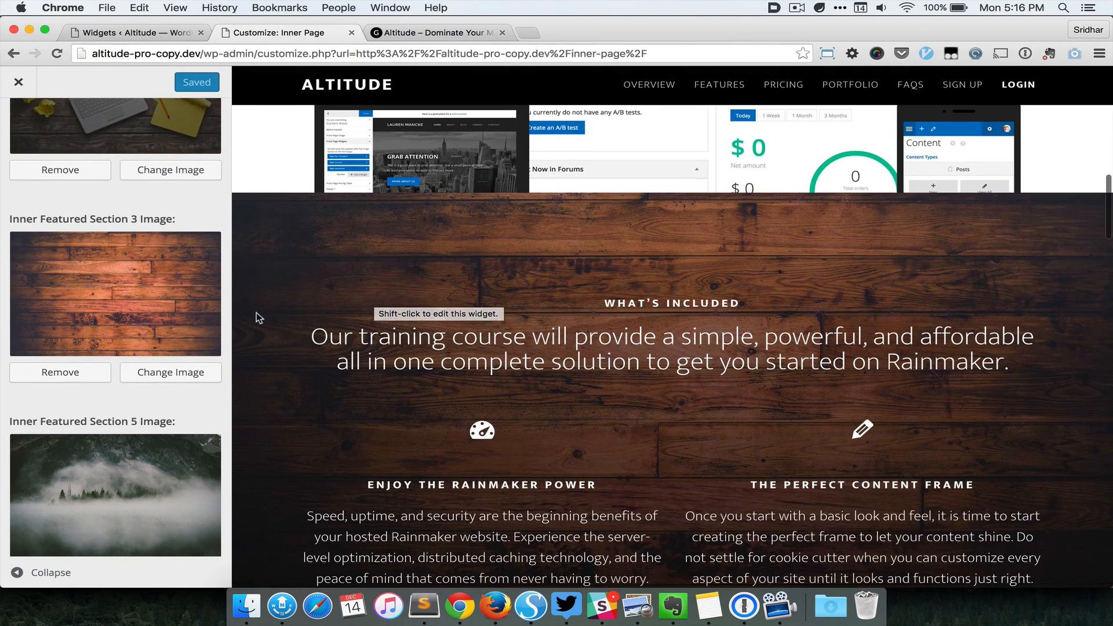
- Swap the Inner Featured Section 3 image to the grey brick building photo and publish it
{"action": "left_click", "coordinate": [170, 372]}
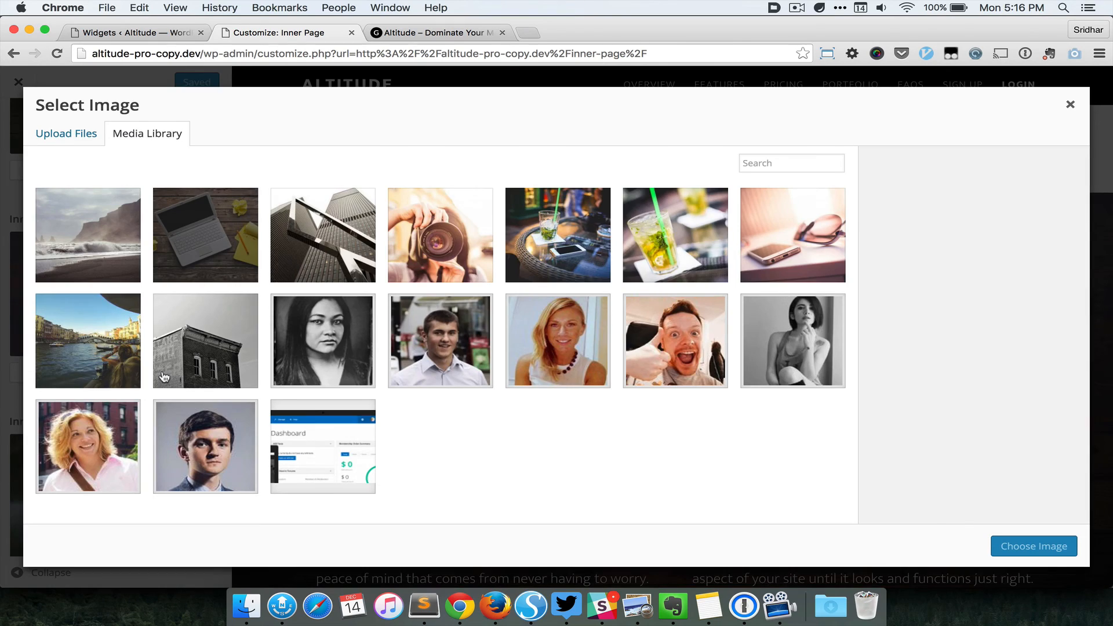
{"action": "left_click", "coordinate": [206, 340]}
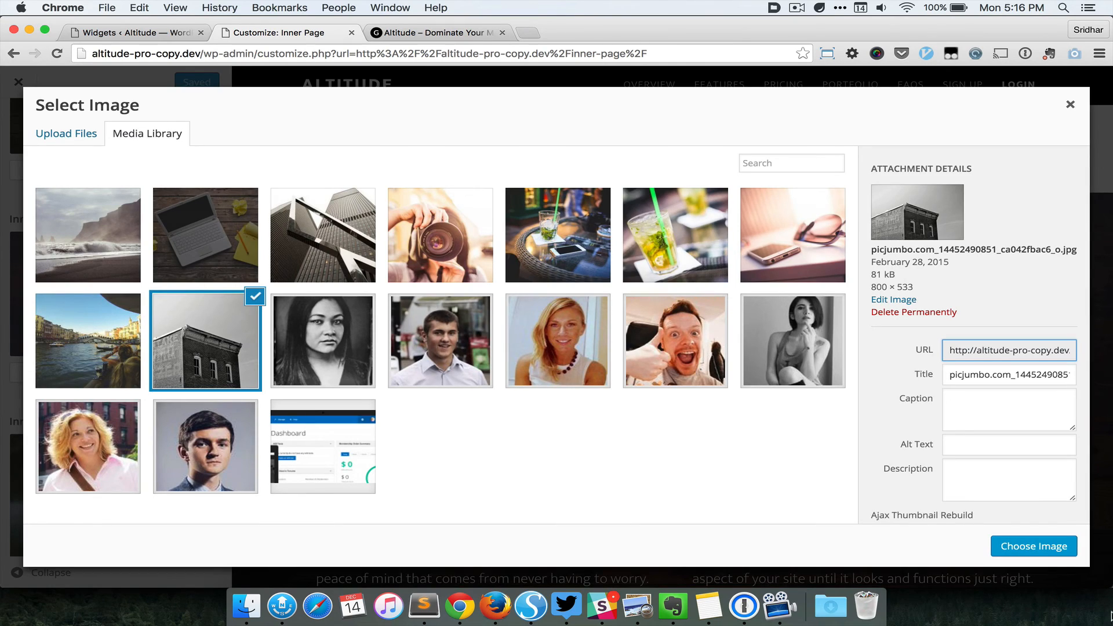
{"action": "left_click", "coordinate": [1033, 546]}
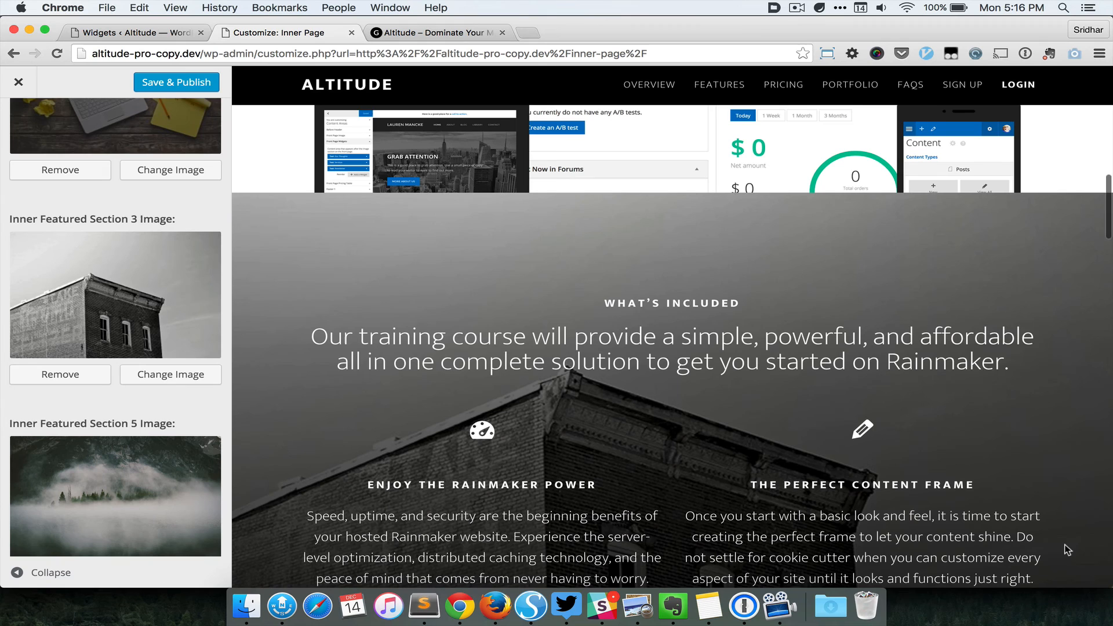
{"action": "left_click", "coordinate": [175, 83]}
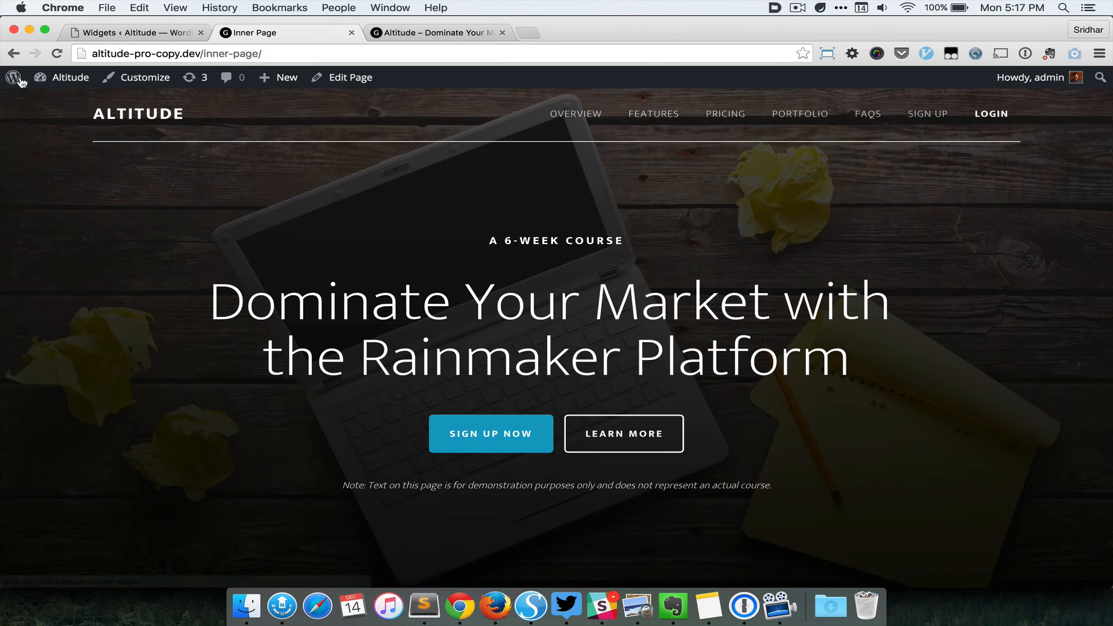
- Check the building background behind the inner page's section 3, then return to the Widgets admin screen
{"action": "scroll", "scroll_direction": "down", "scroll_amount": 3}
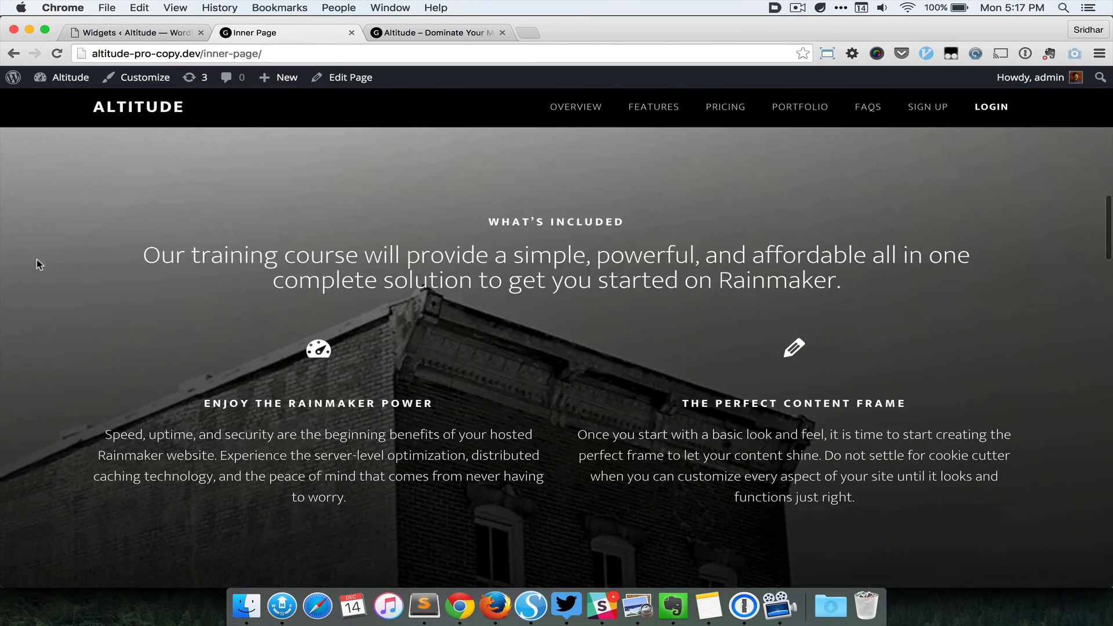
{"action": "scroll", "scroll_direction": "down", "scroll_amount": 3}
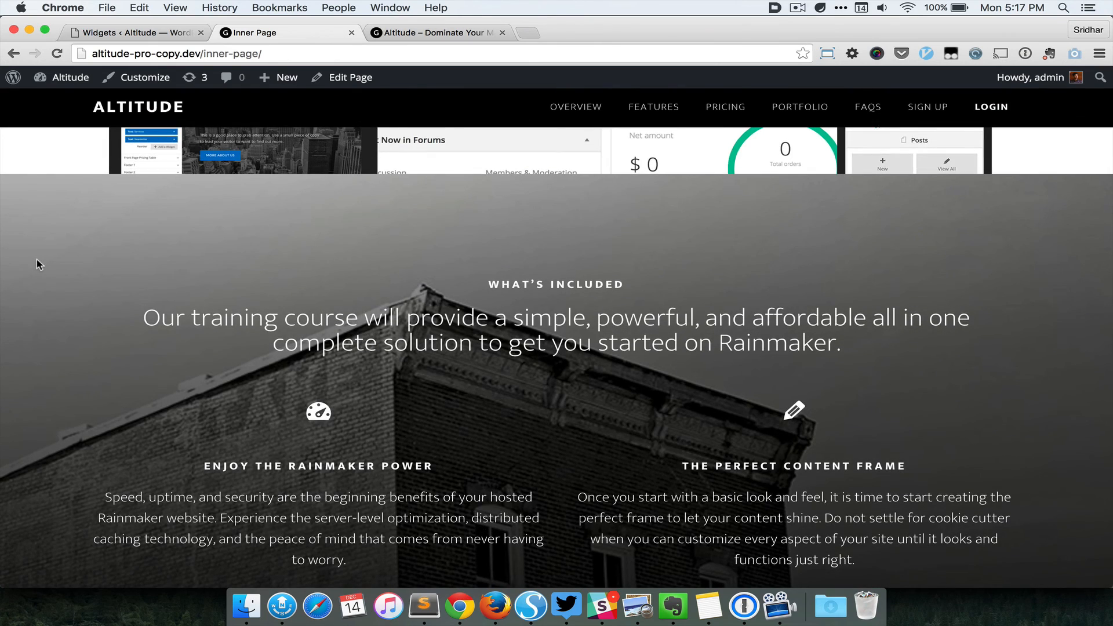
{"action": "scroll", "scroll_direction": "up", "scroll_amount": 3}
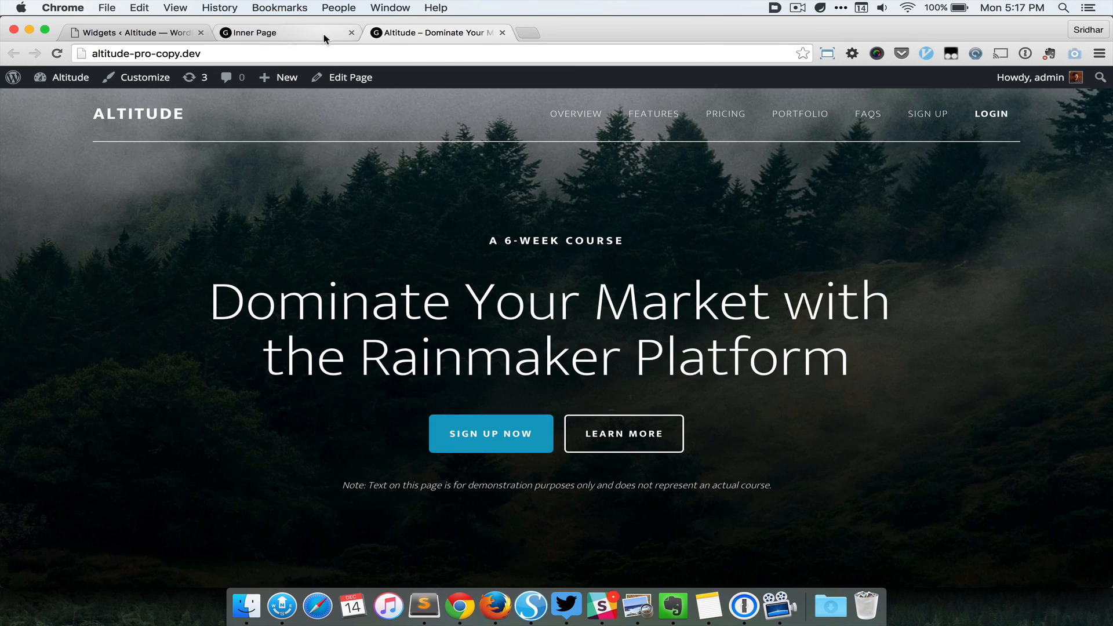
{"action": "left_click", "coordinate": [135, 31]}
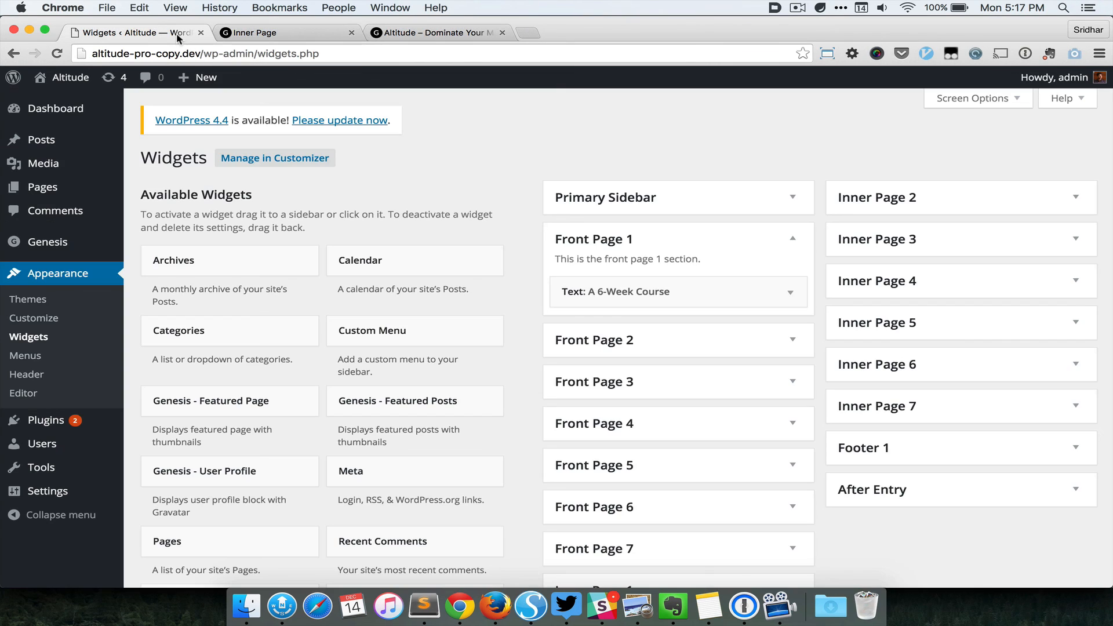